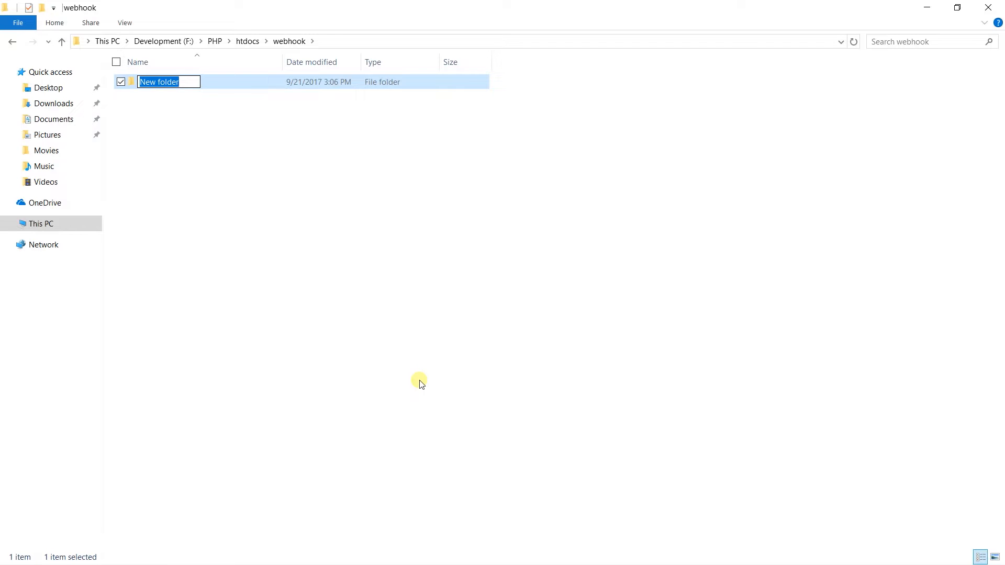
Step: Create a web folder inside webhook and an empty fulfillment.php file within it
type("web")
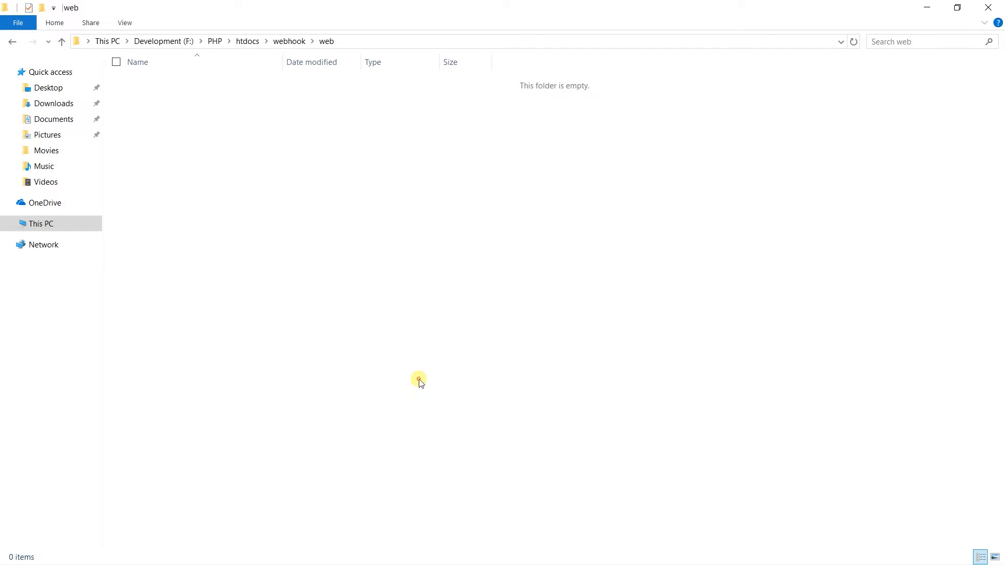
right_click(419, 381)
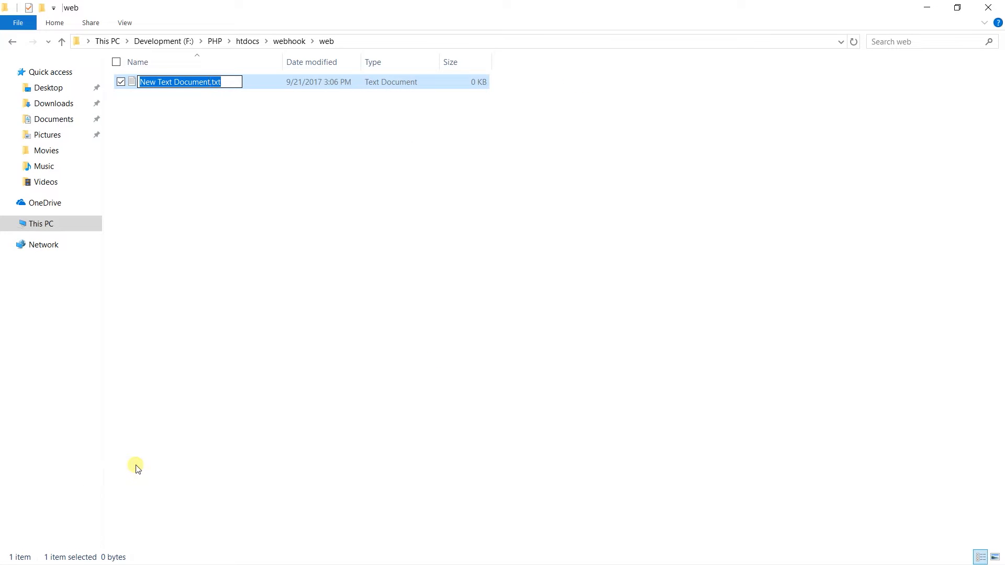
type("fulfillment.php")
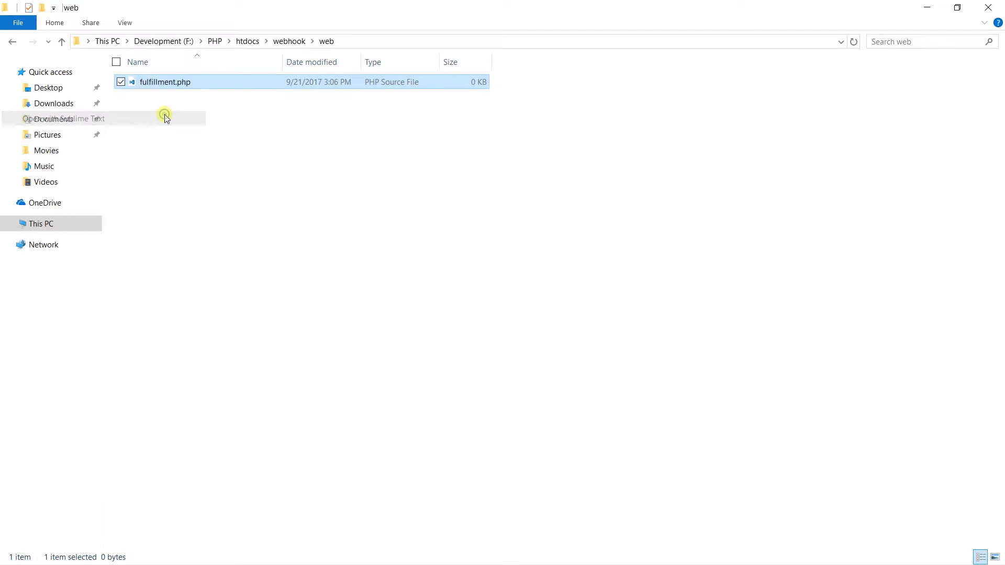
Step: Open fulfillment.php in Sublime Text with the editor maximized
left_click(70, 118)
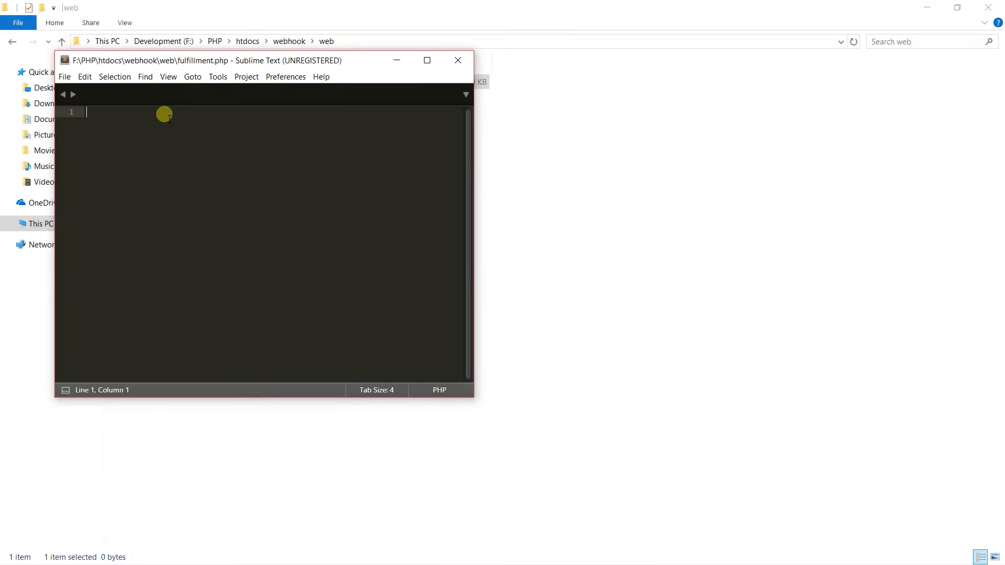
left_click(426, 61)
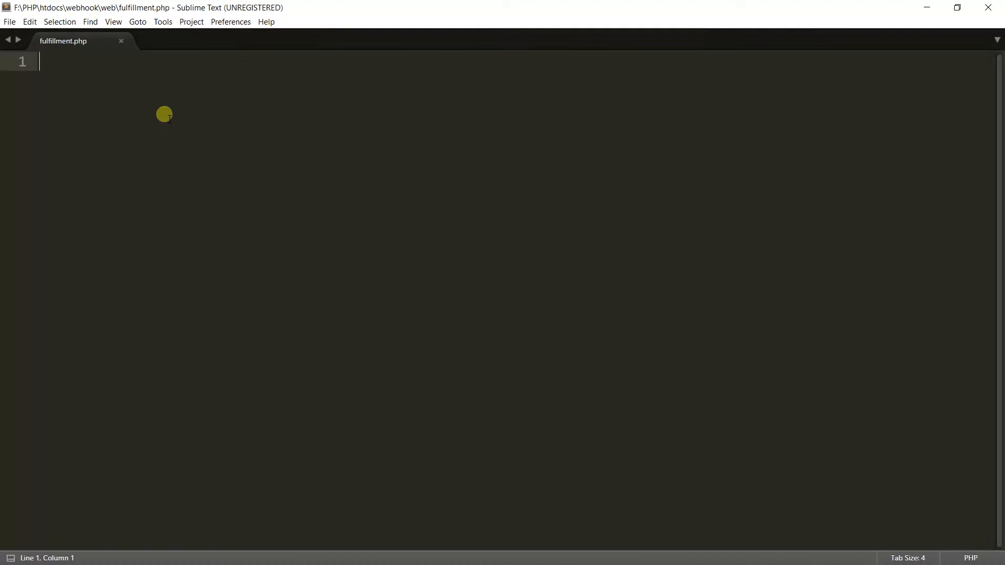
Step: Write <?php and $request = json_decode(file_get_contents("php://input"));
type("<?p")
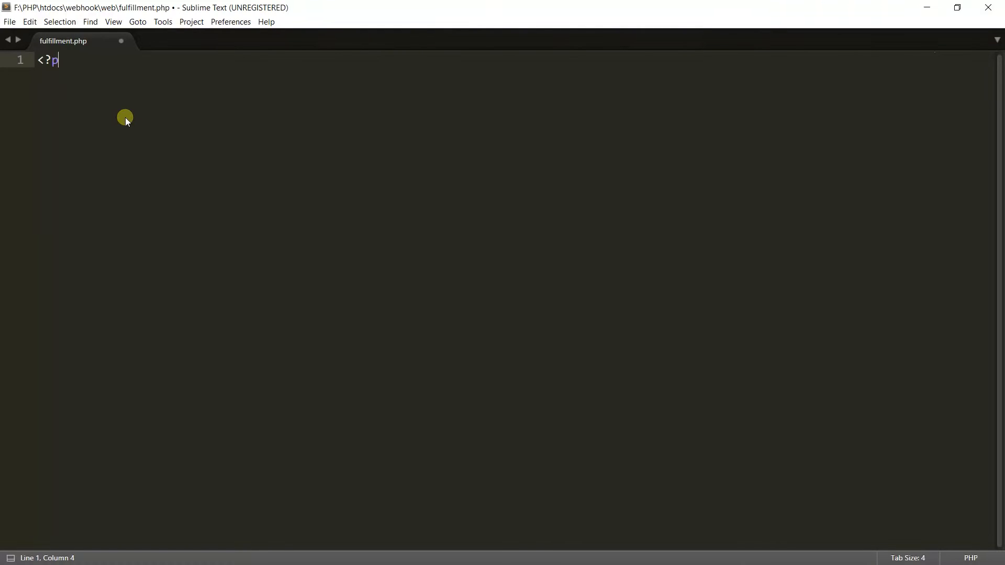
type("hp")
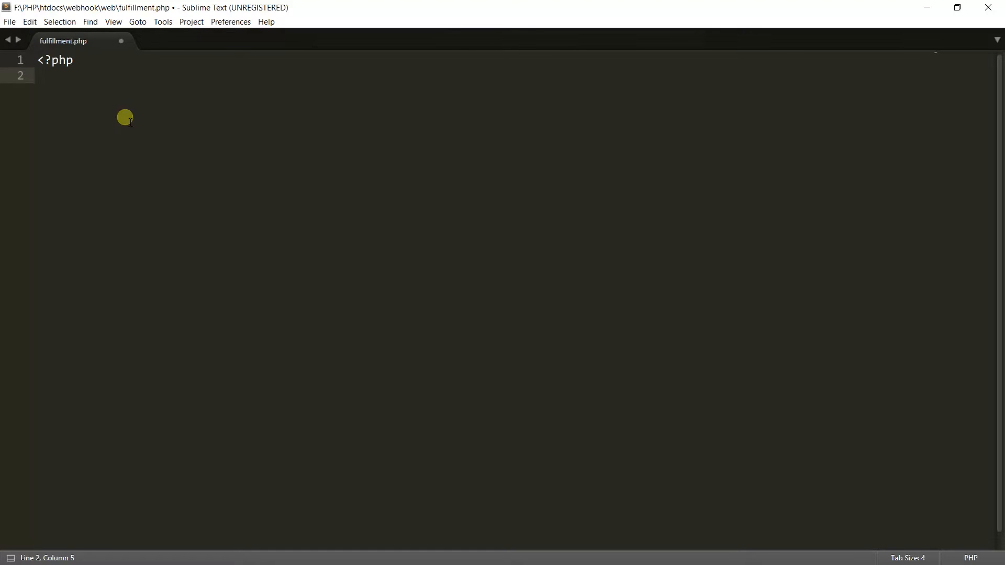
type("file_")
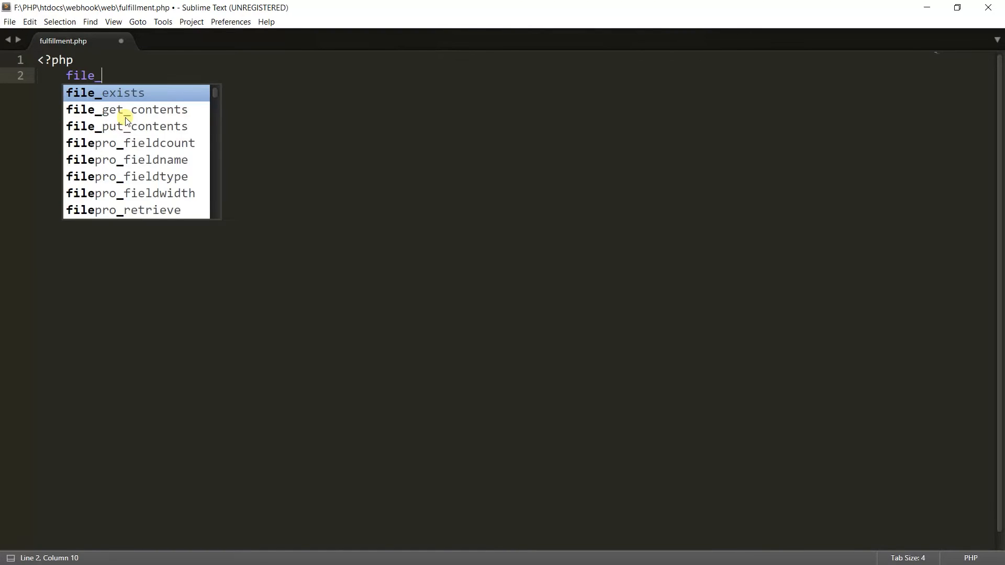
left_click(127, 109)
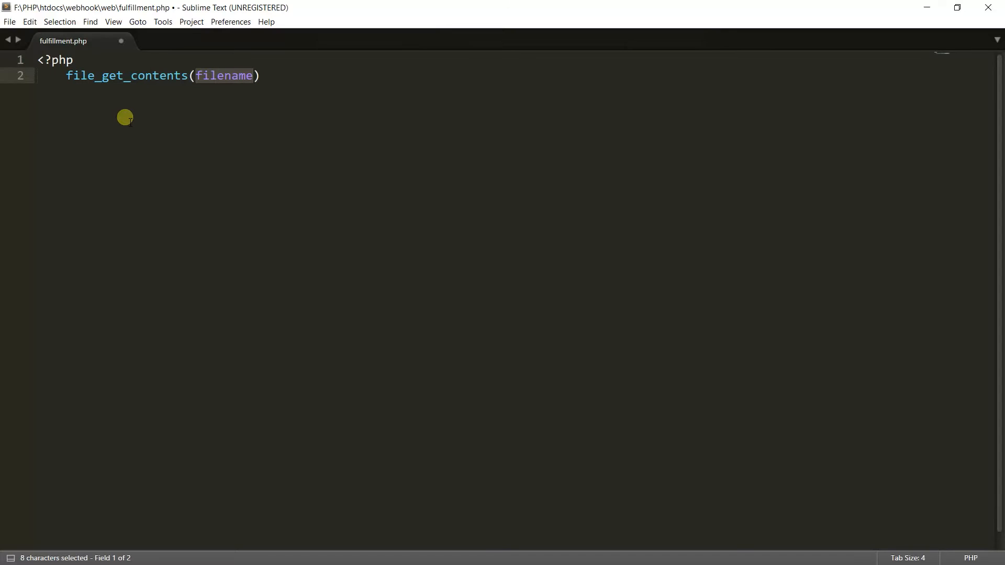
type("\"")
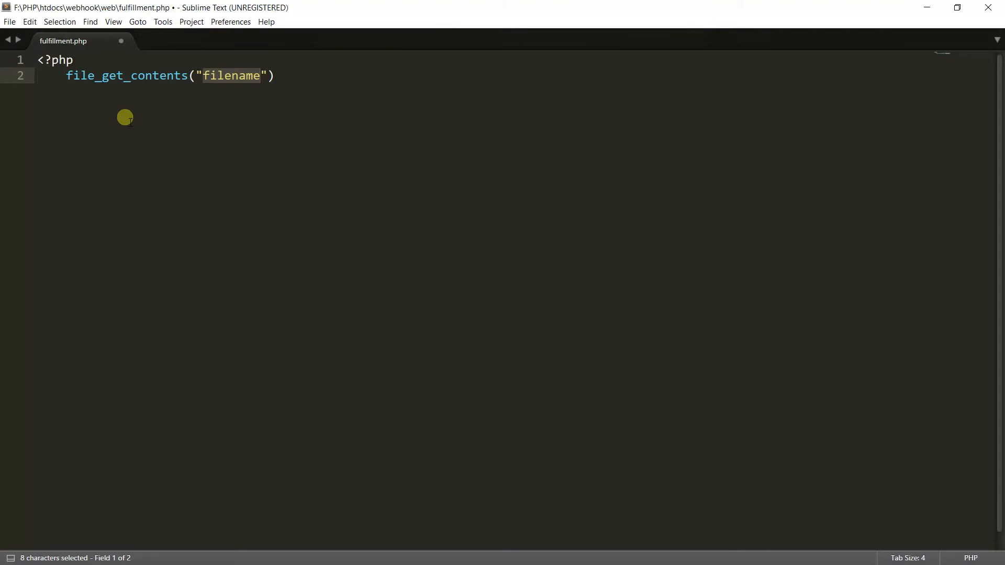
type("php:")
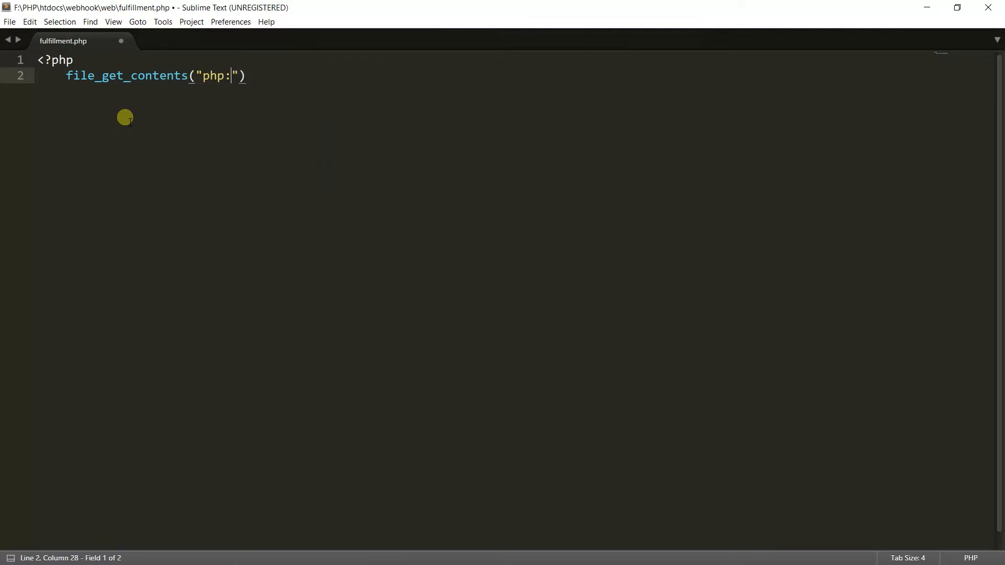
type("//")
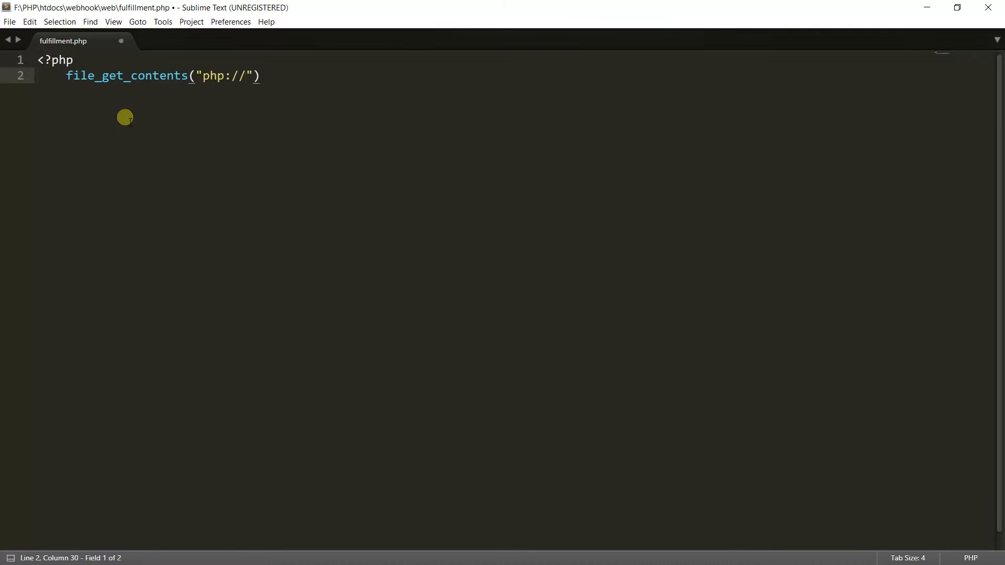
type("input")
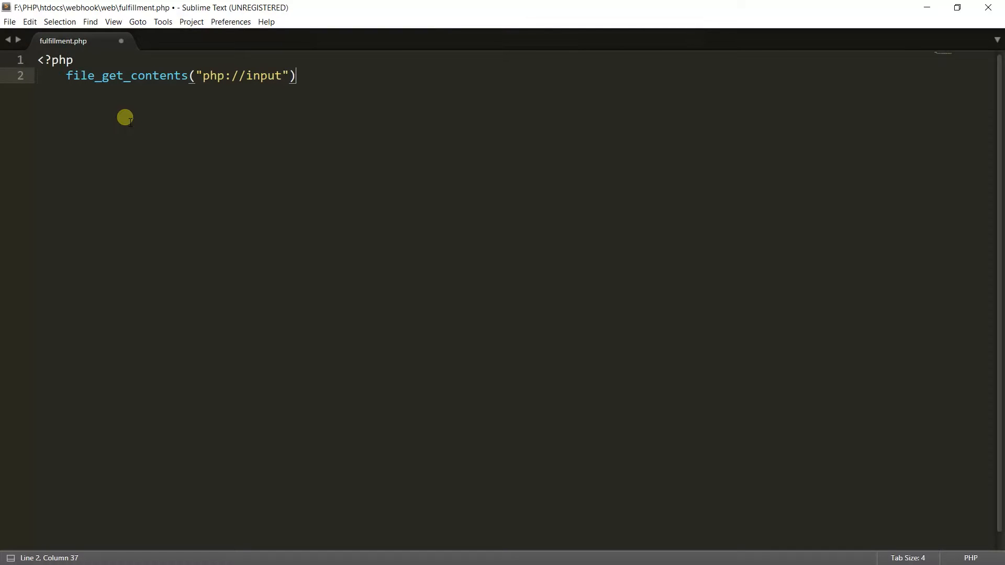
type("json_decode(")
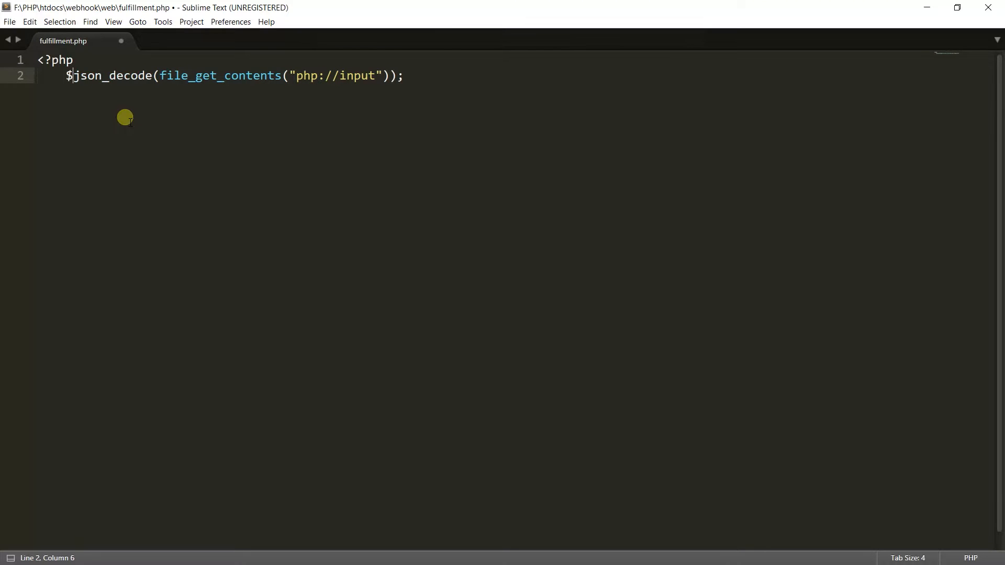
type("request =")
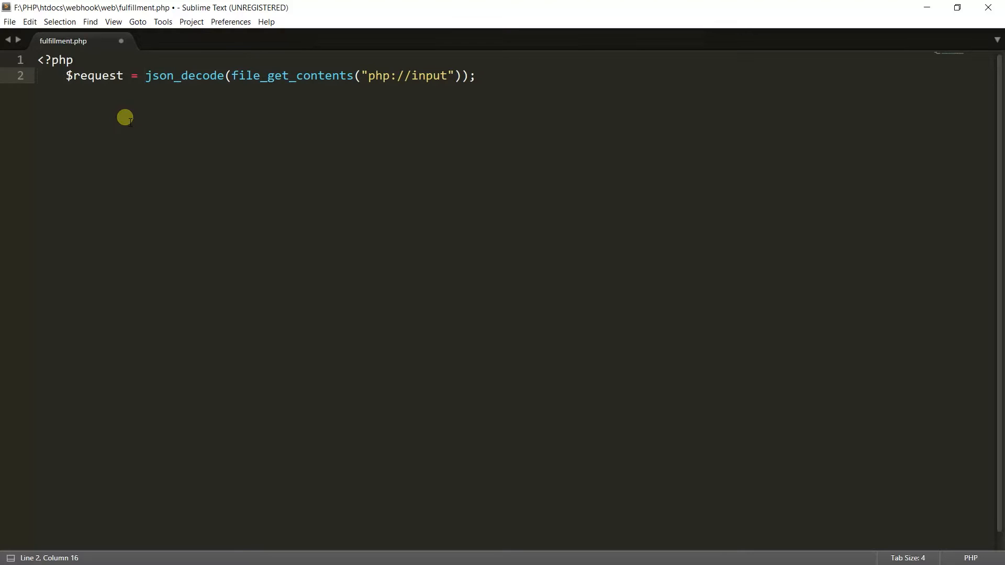
key("enter")
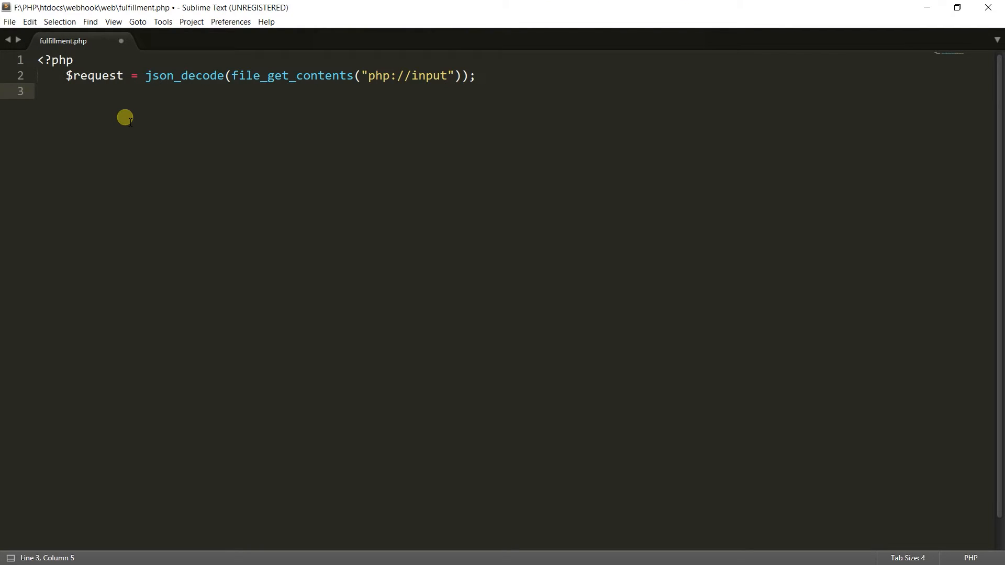
Step: Assign $num1 and $num2 from $request->result->parameters->num1 and num2
type("$req")
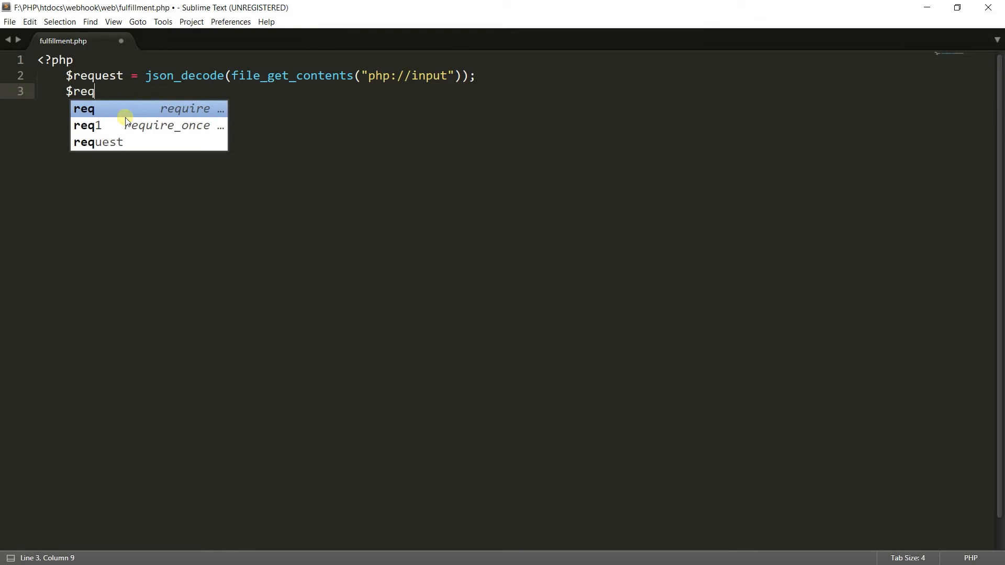
type("uest-")
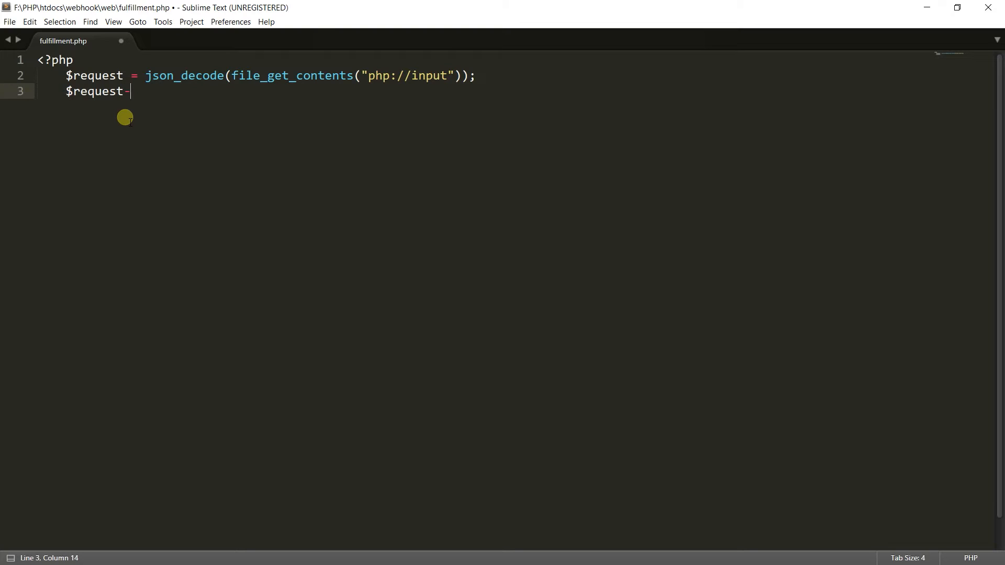
type(">result->")
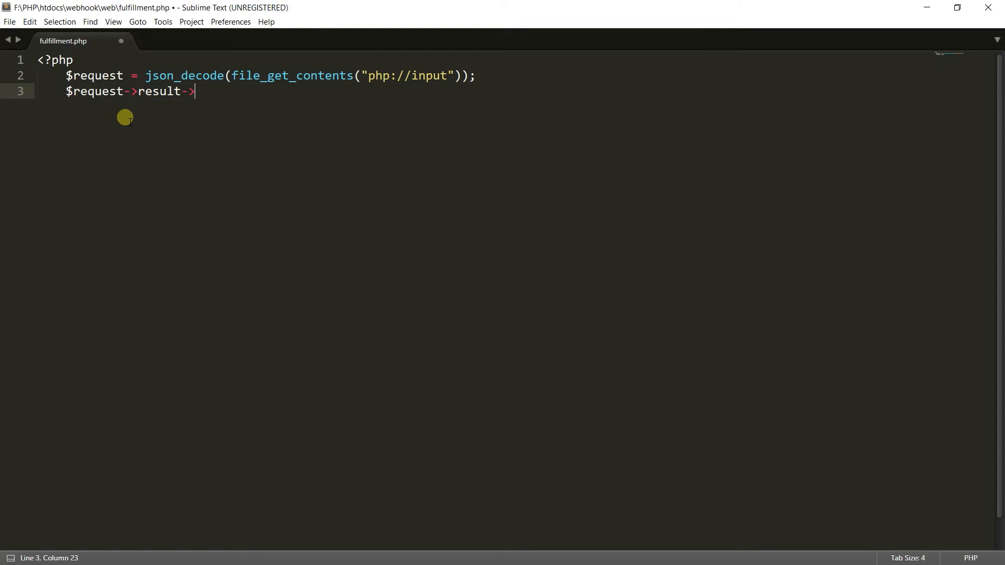
type("parame")
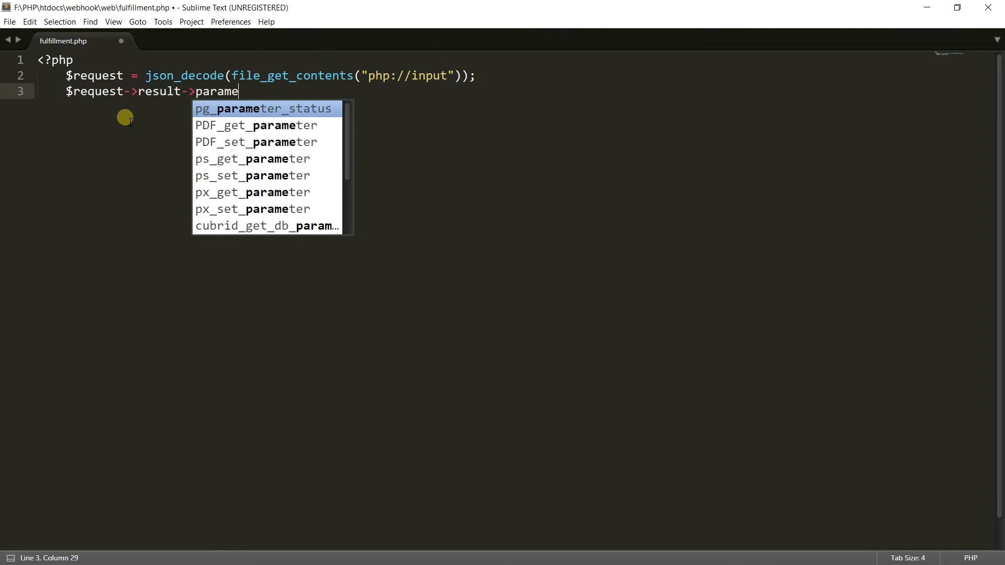
type("ters->")
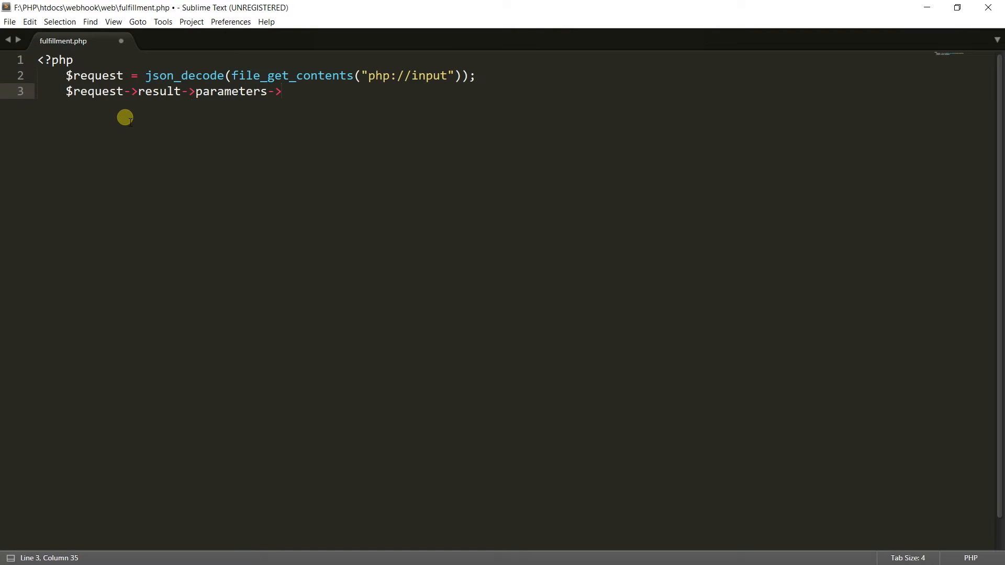
type("num1;")
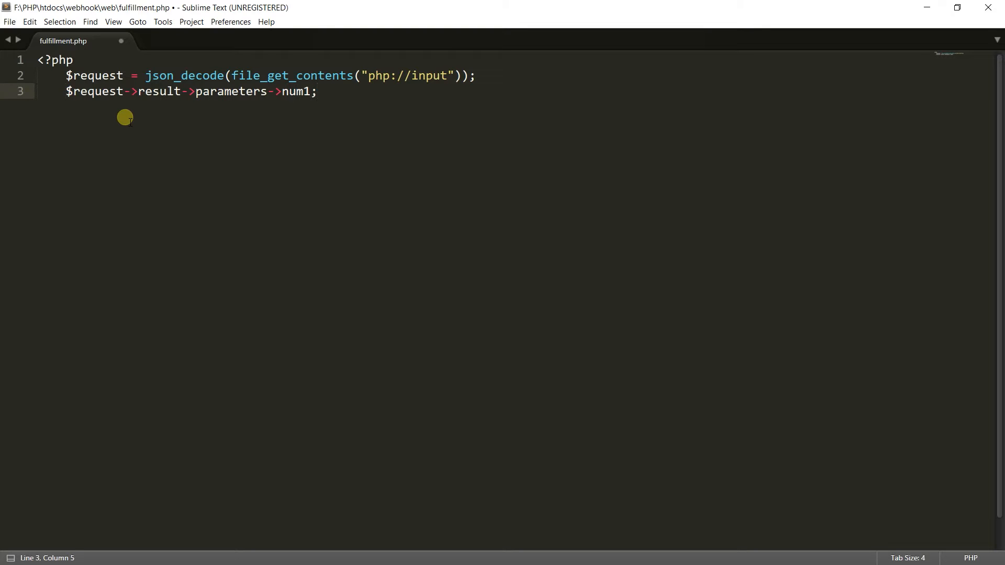
type("$n")
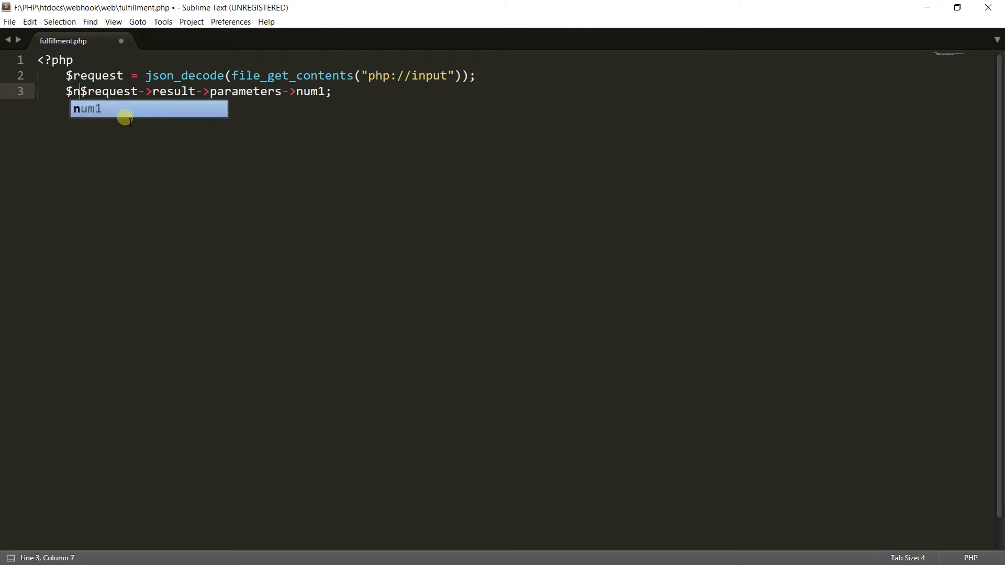
key("Tab")
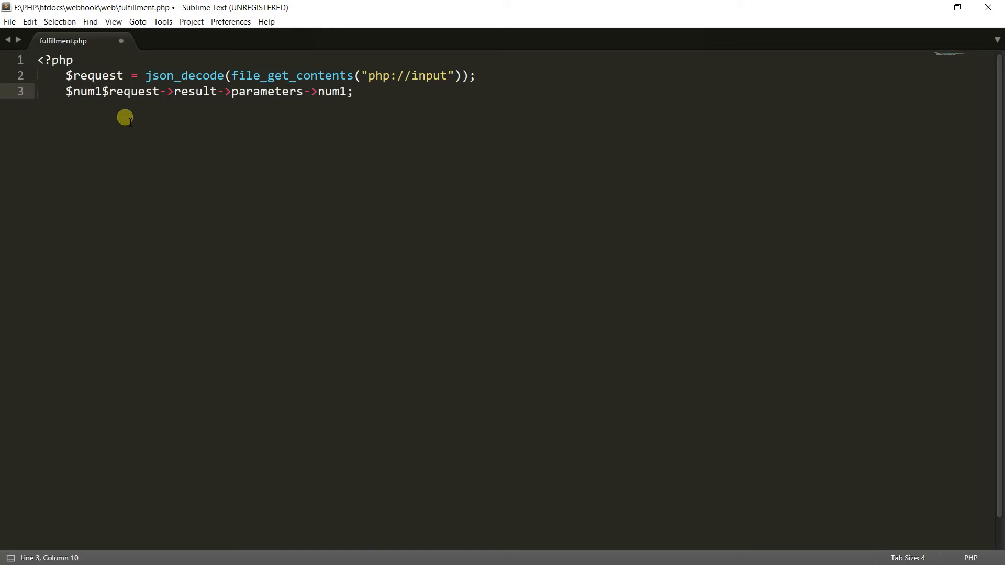
type("=")
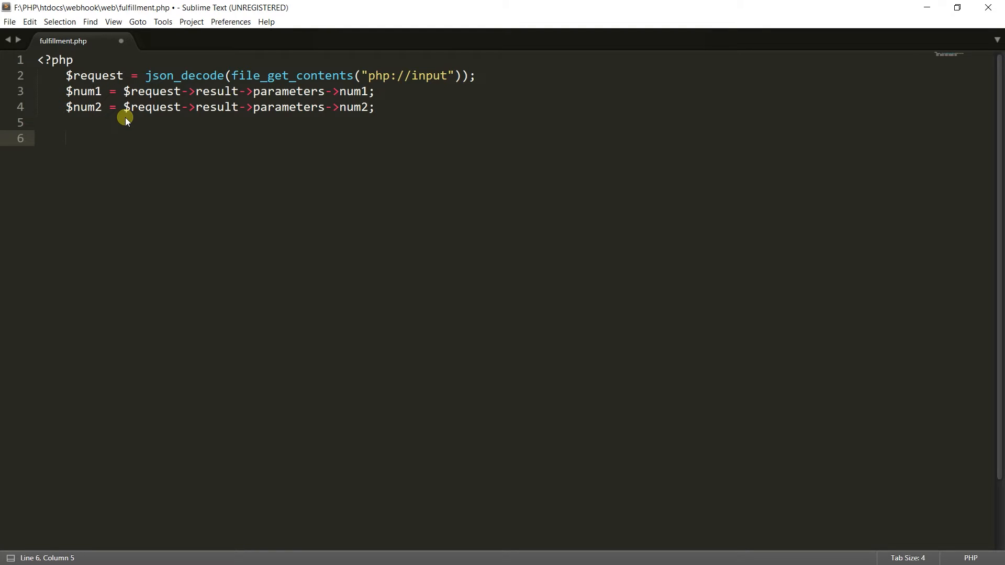
Step: Build $speech as "Sum of " . $num1 . " and " . $num2 . " is " . ($num1+$num2)
type("$speech = \"")
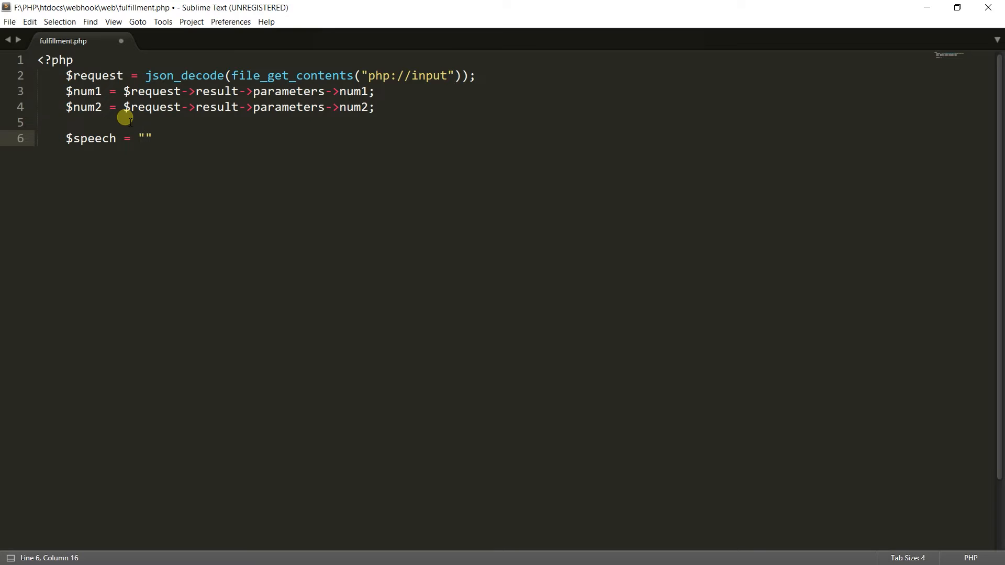
type("S")
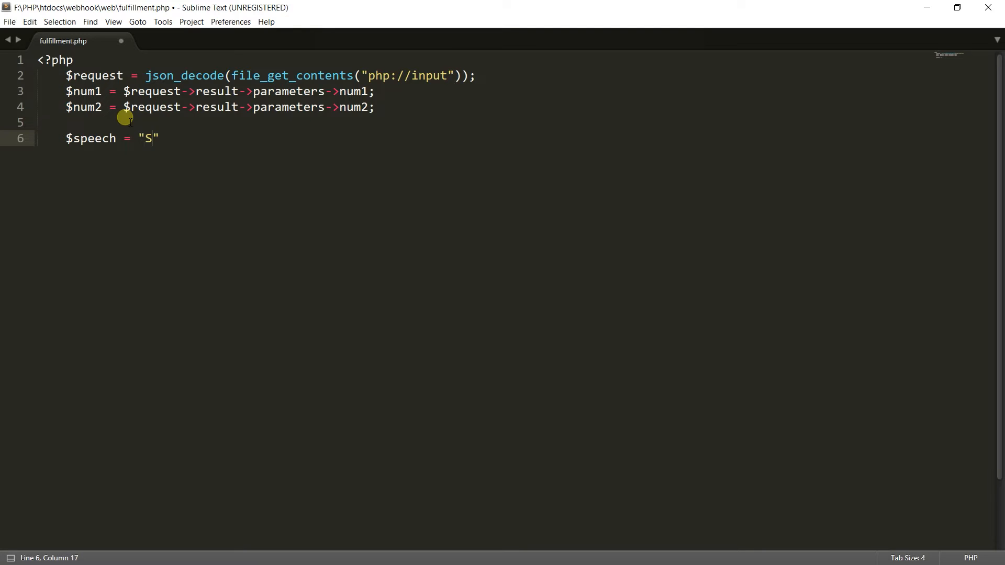
type("um of")
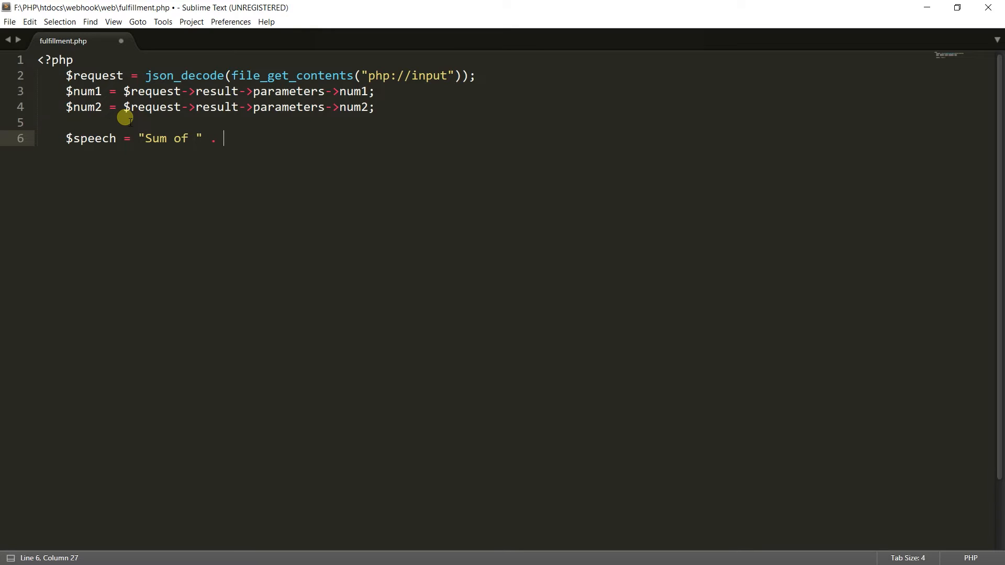
type("$num1")
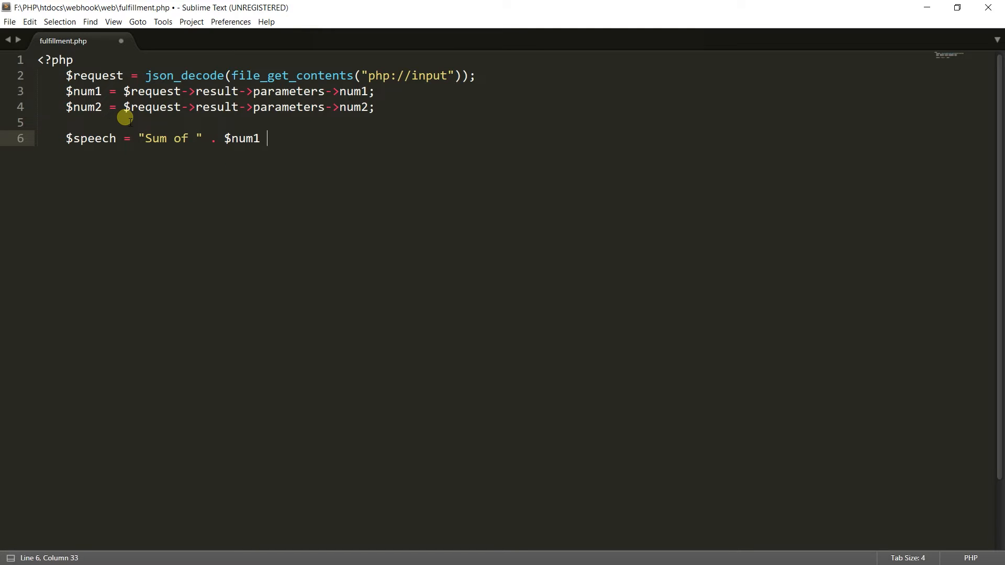
type(". \"\"")
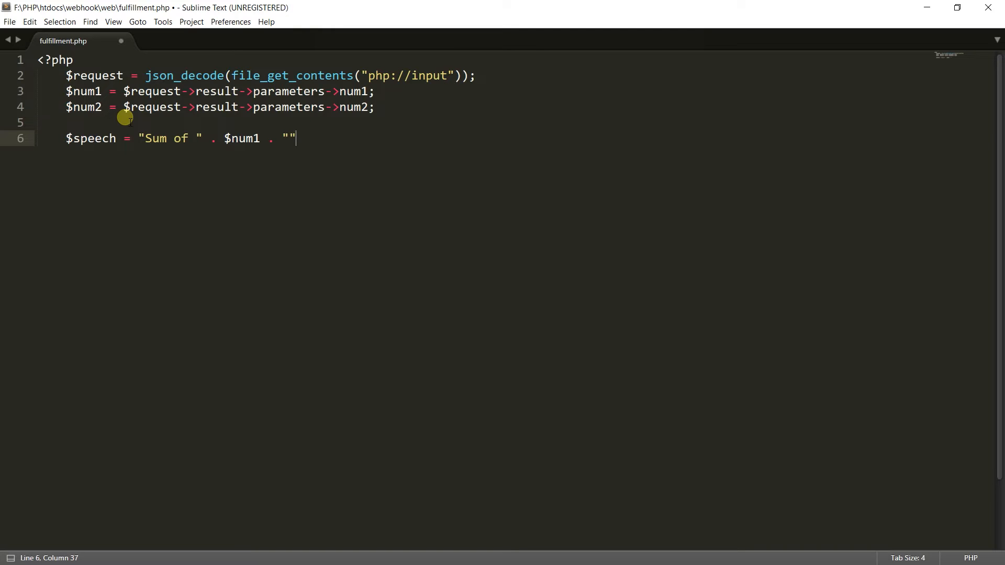
type("and")
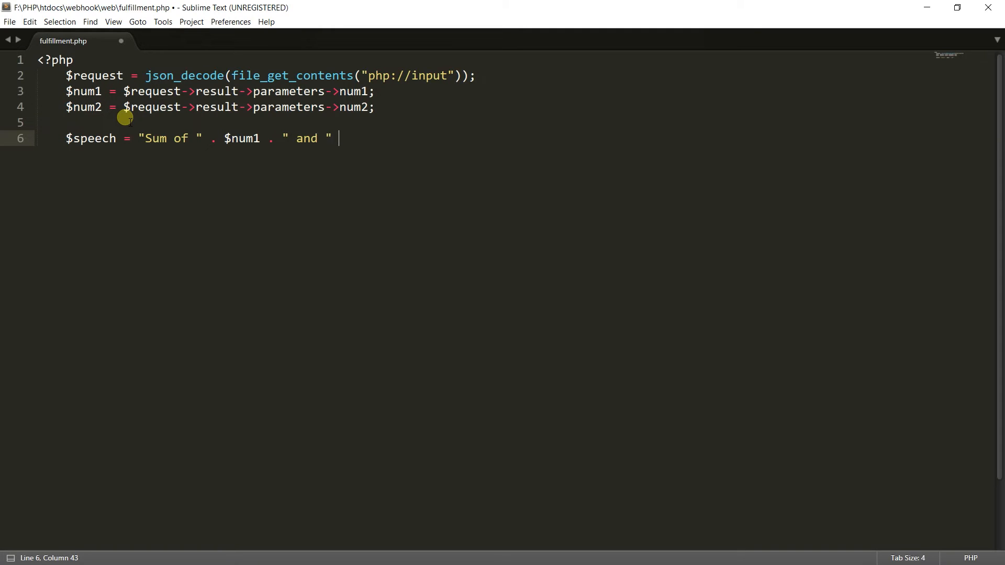
type(". $num2")
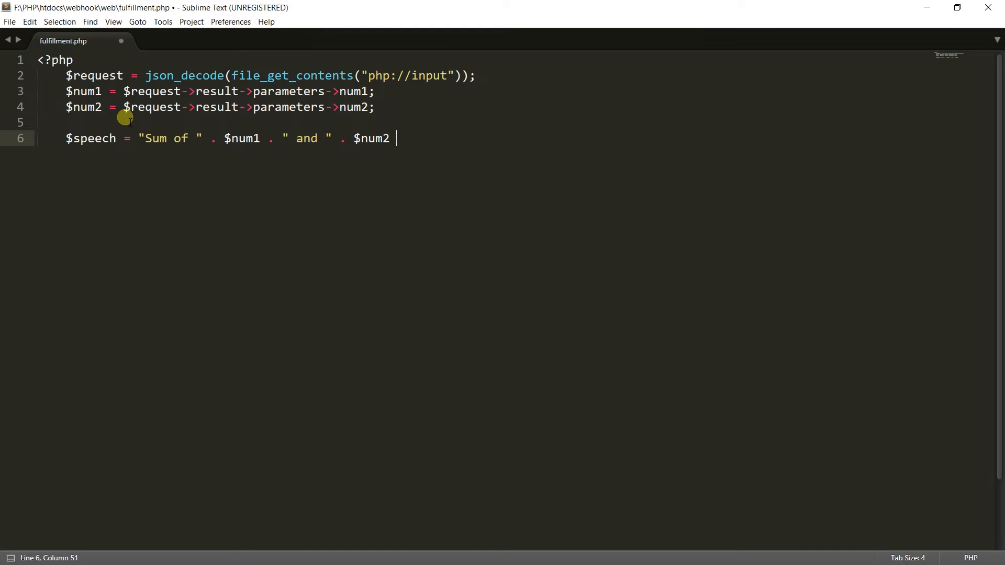
type(". \"\"")
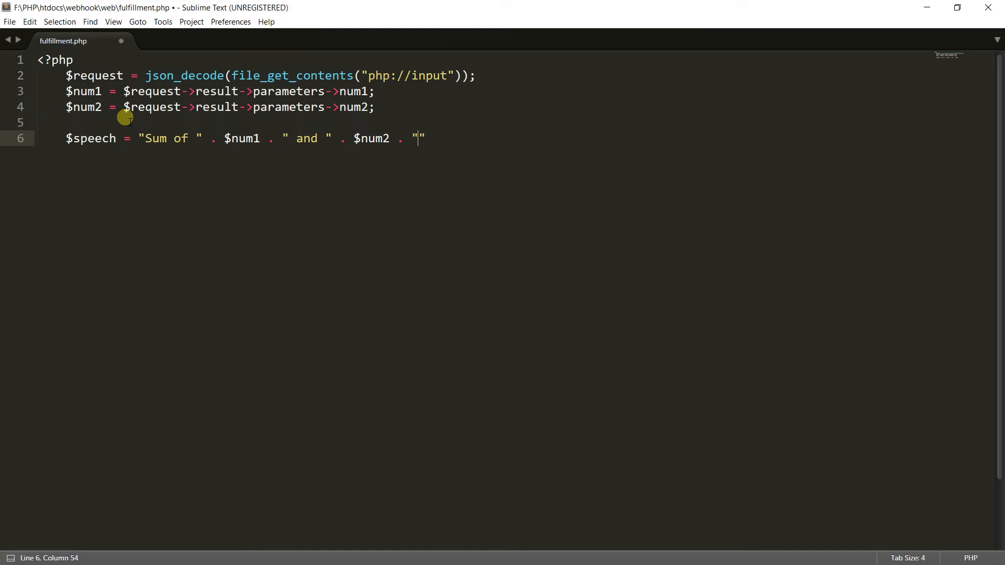
type("is")
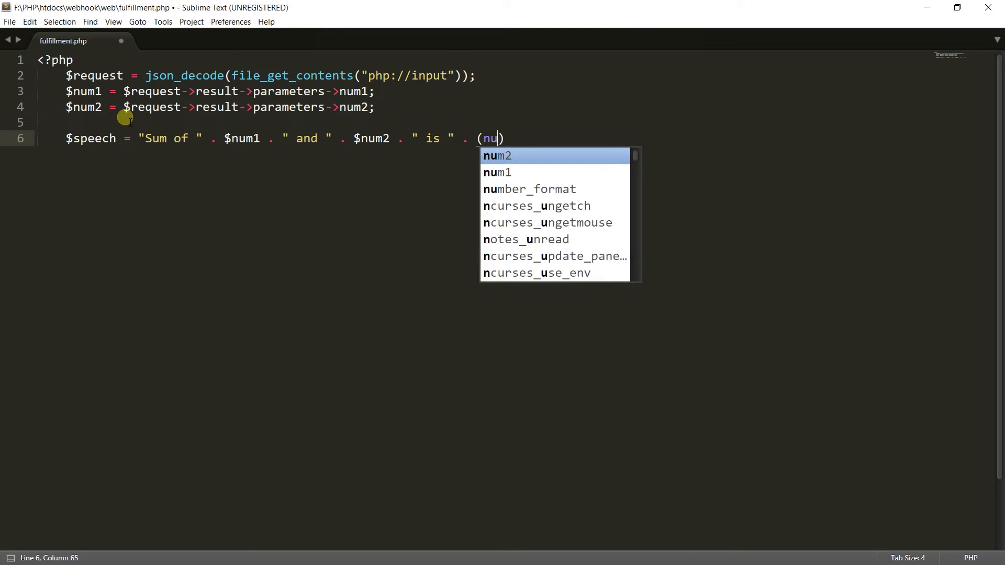
type("m1+$num2")
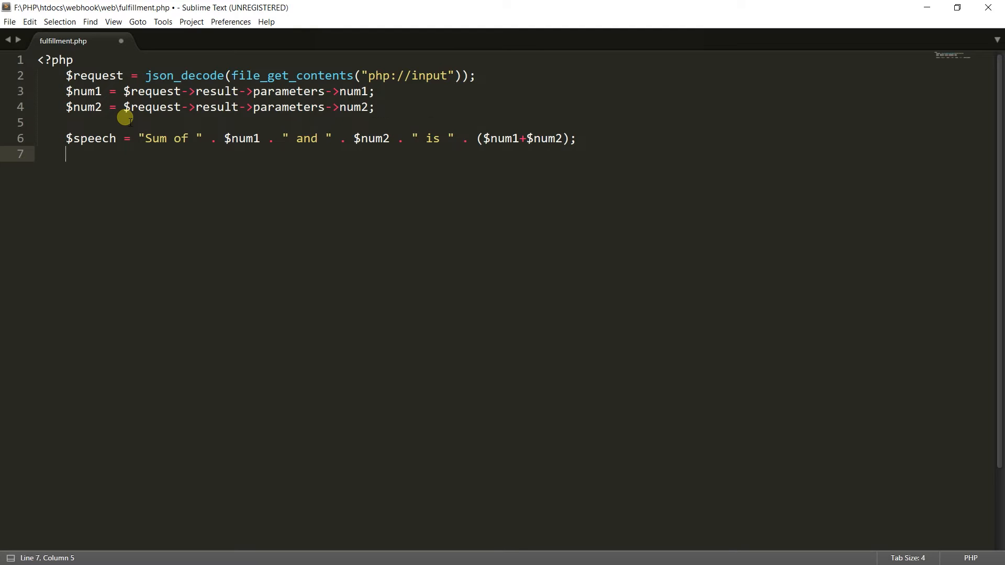
Step: Define $response = array with "speech" => $speech and "displayText" => $speech
type("$")
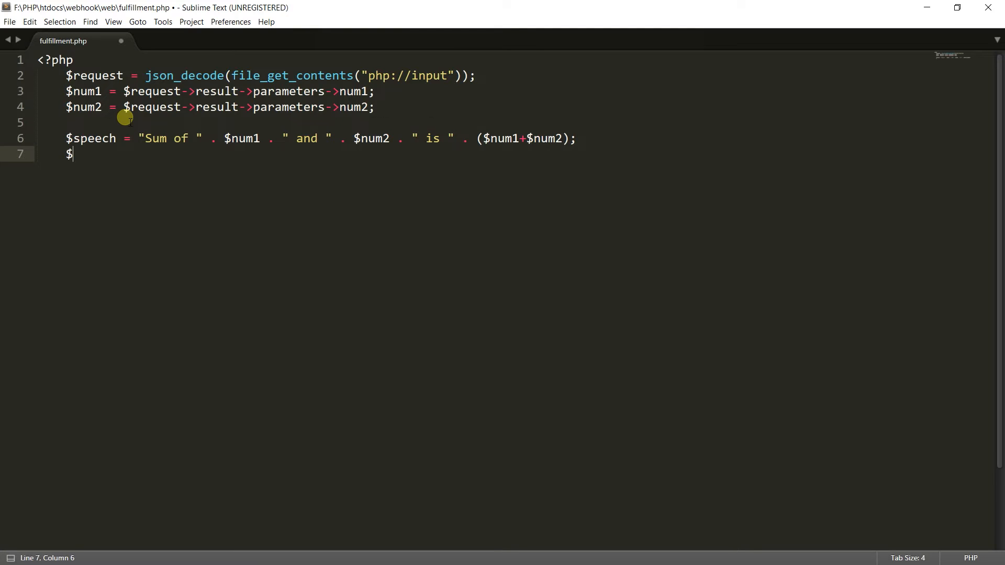
type("respons")
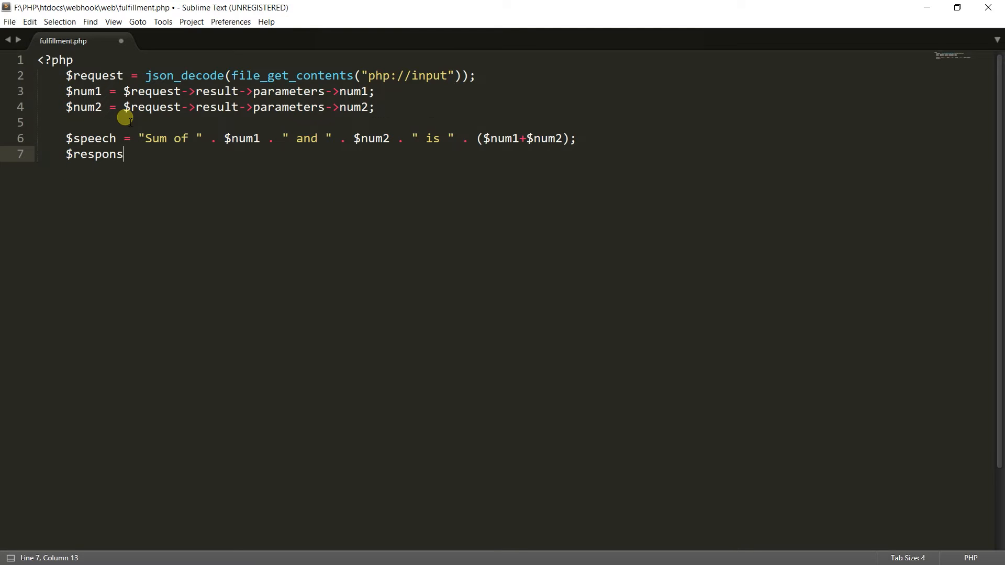
type("e = array(")
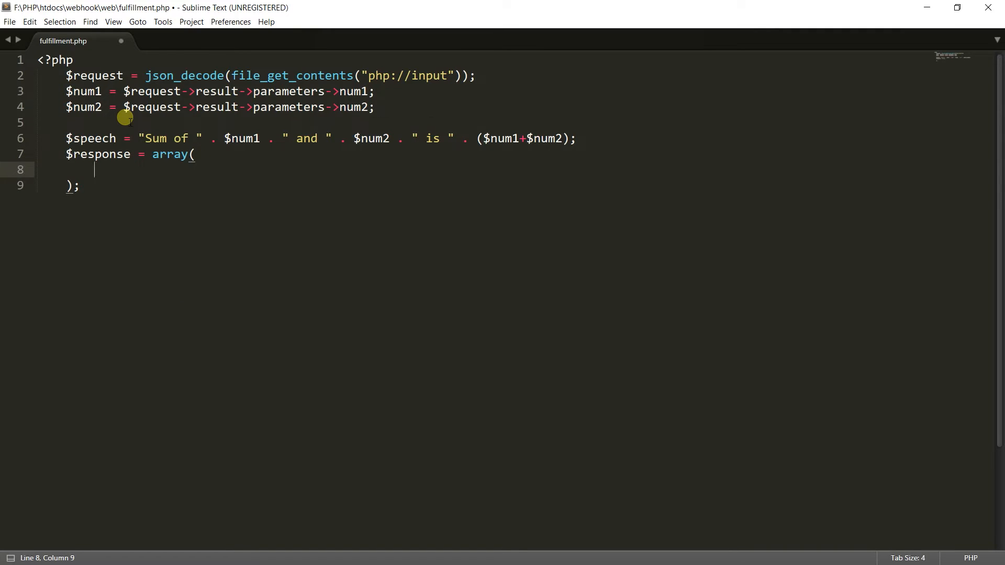
type("\"\"")
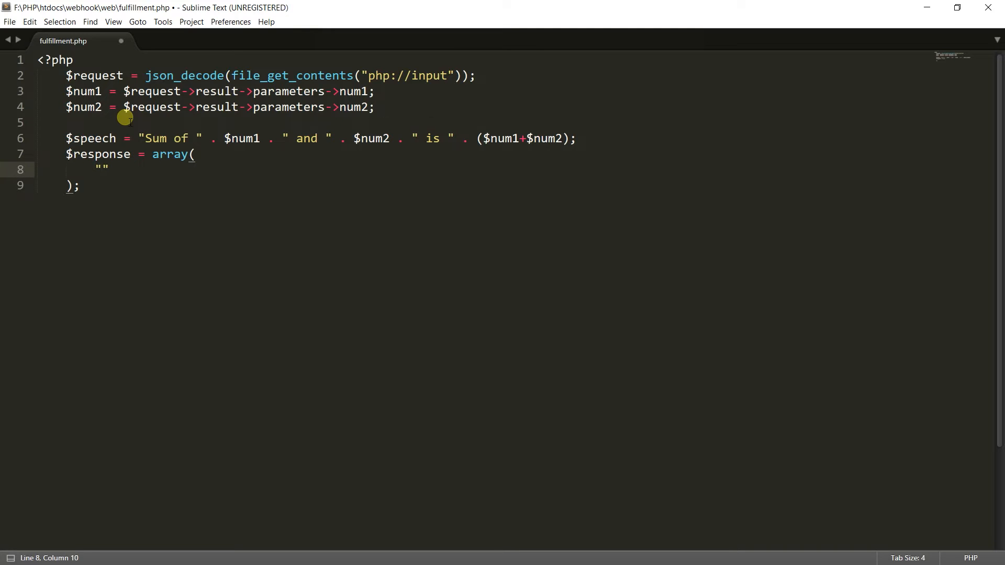
type("speech")
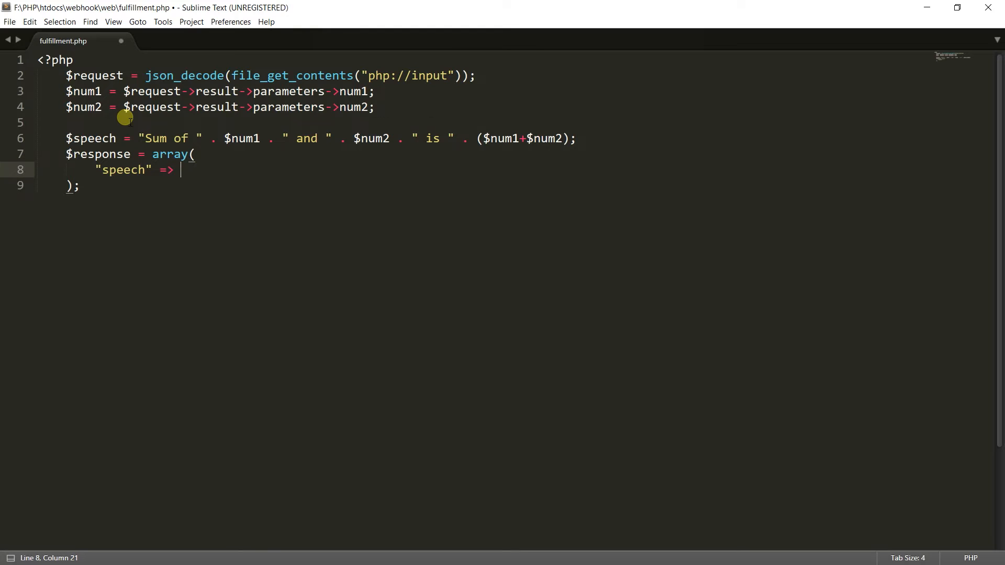
type("$speech,")
type("\"")
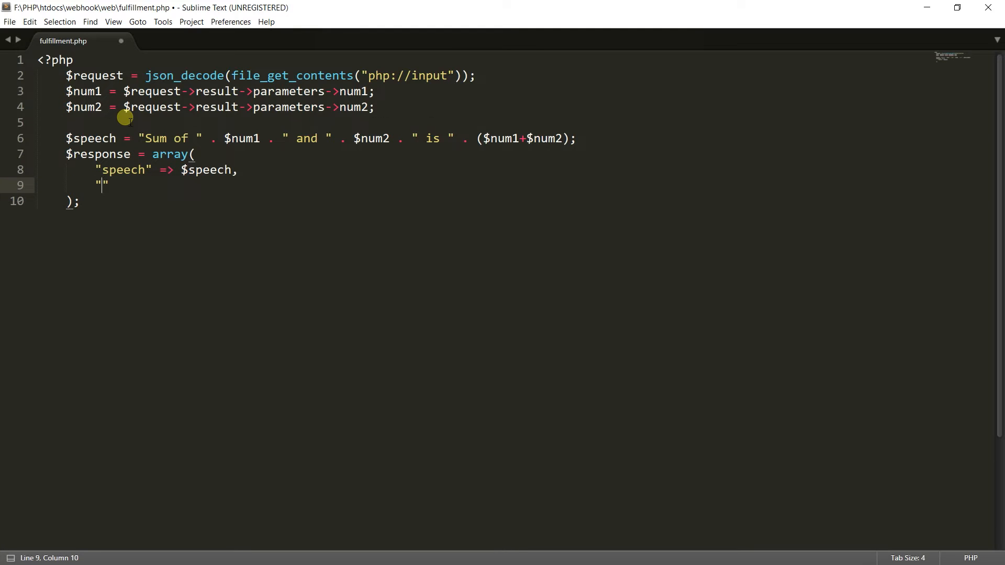
type("display")
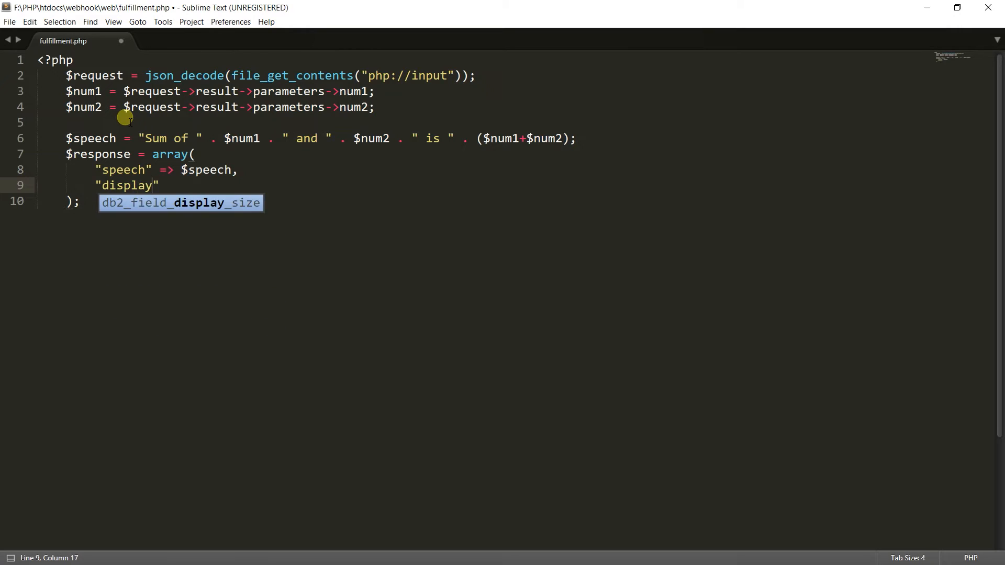
type("Text")
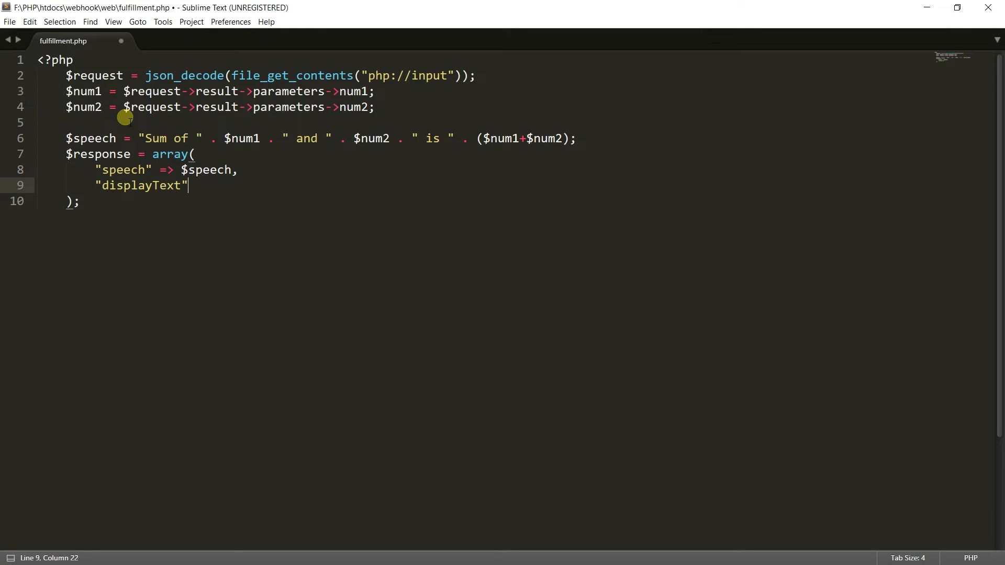
type("=>")
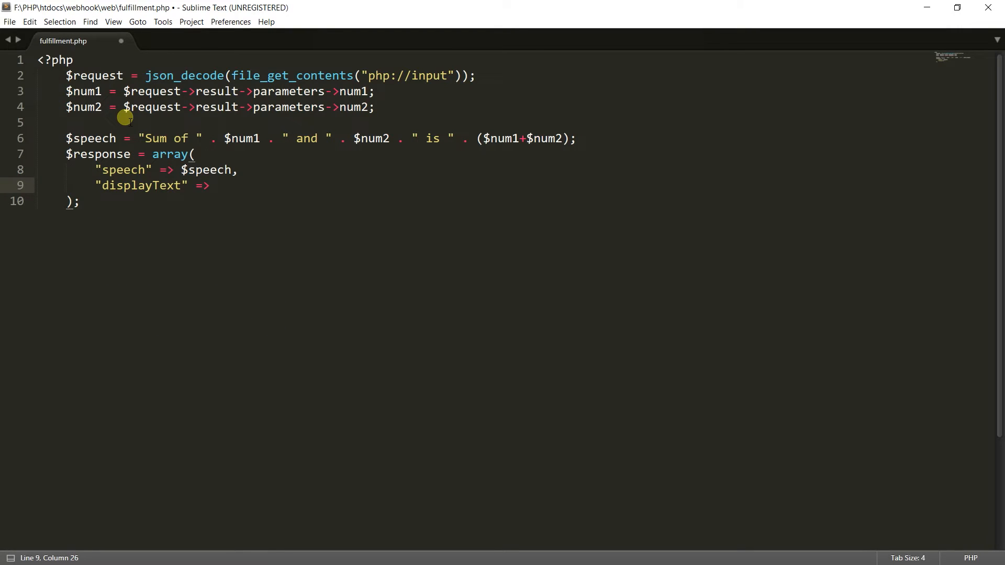
type("$speech")
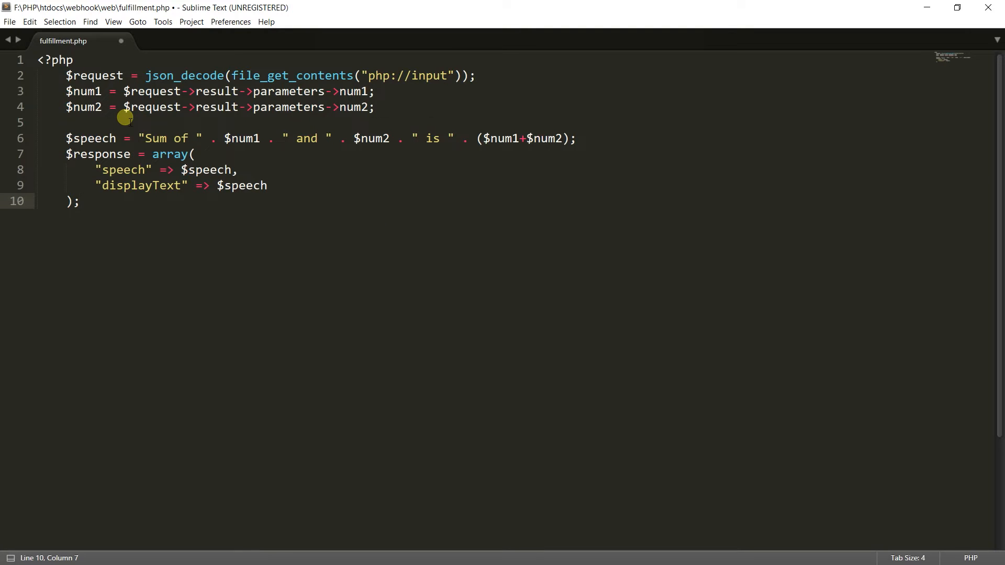
type("header(string")
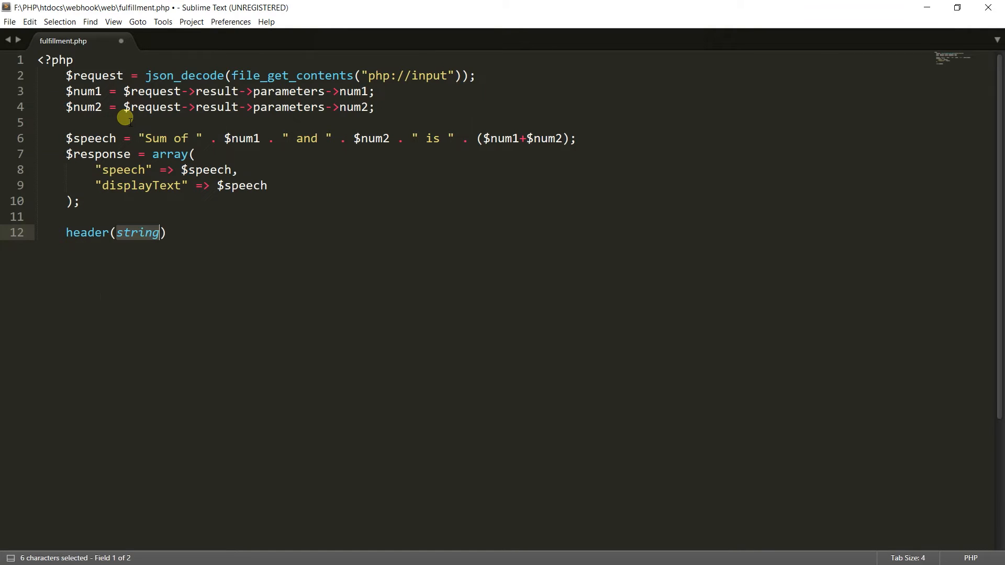
Step: Add header('Content-Type: application/json') and echo json_encode($response)
type("'Content-'")
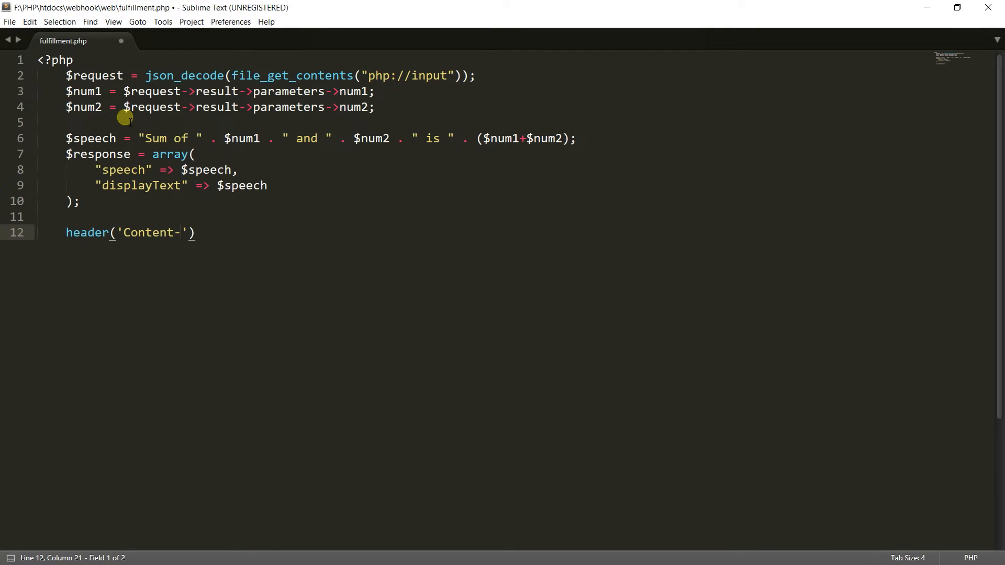
type("Type:")
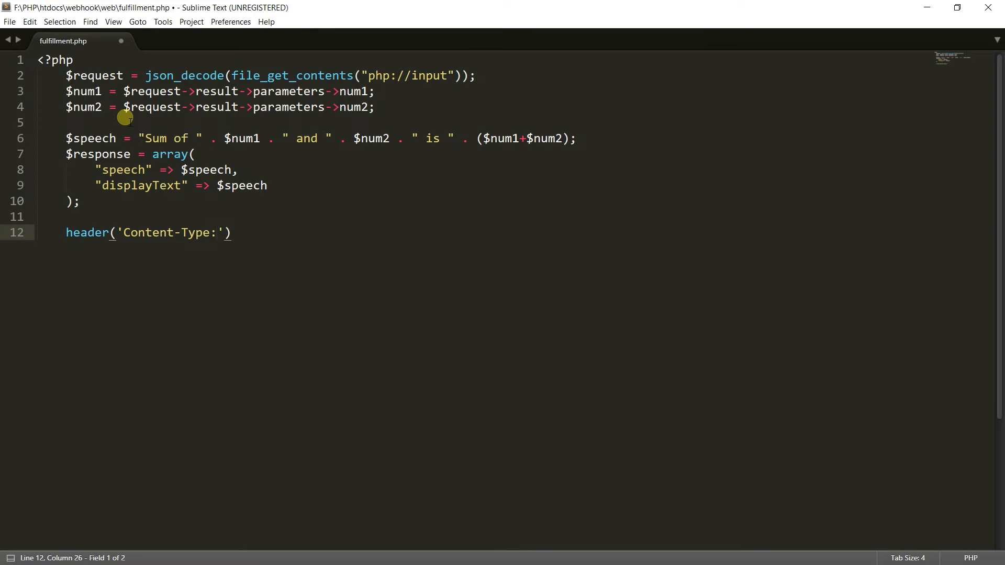
type("applicati")
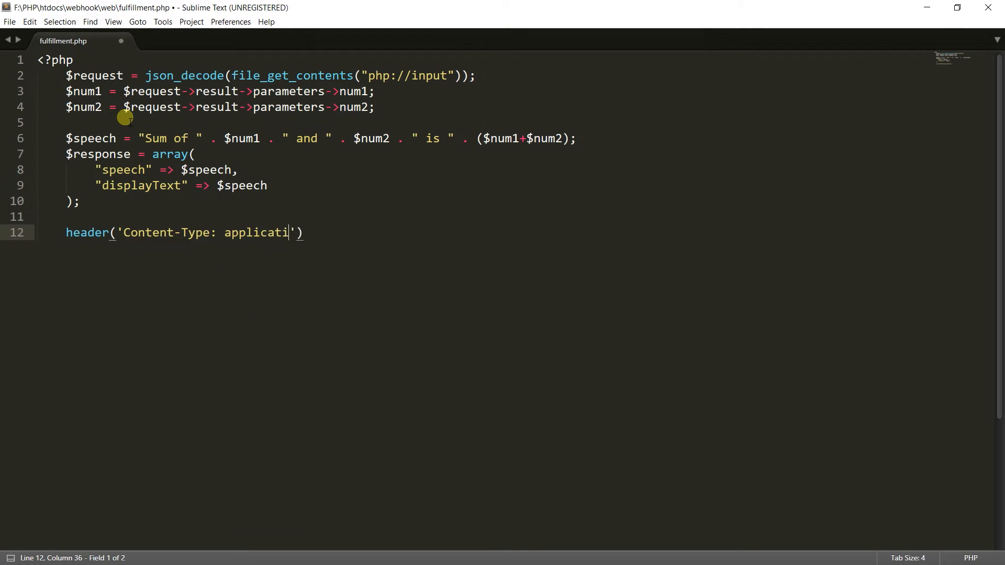
type("on/json")
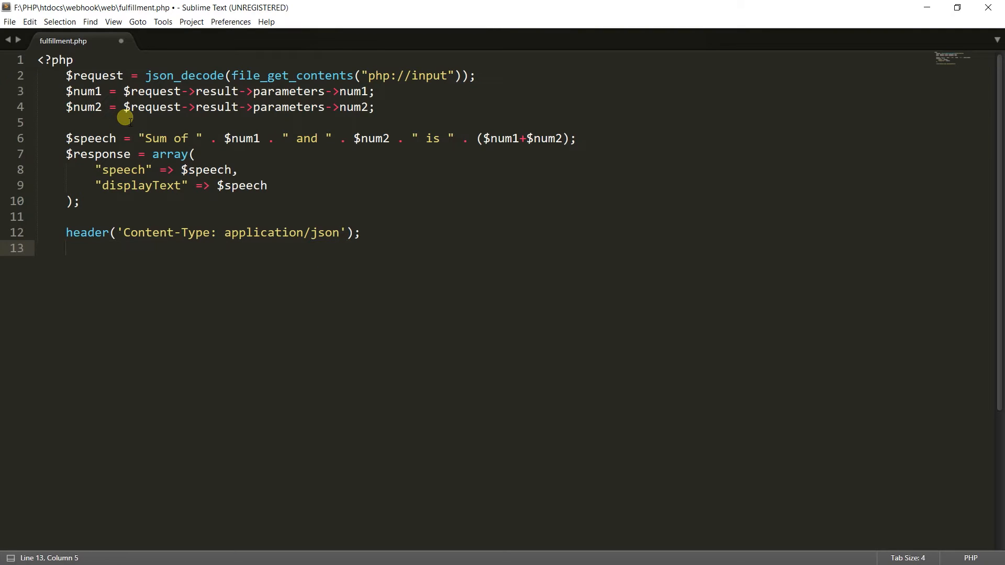
type("ech")
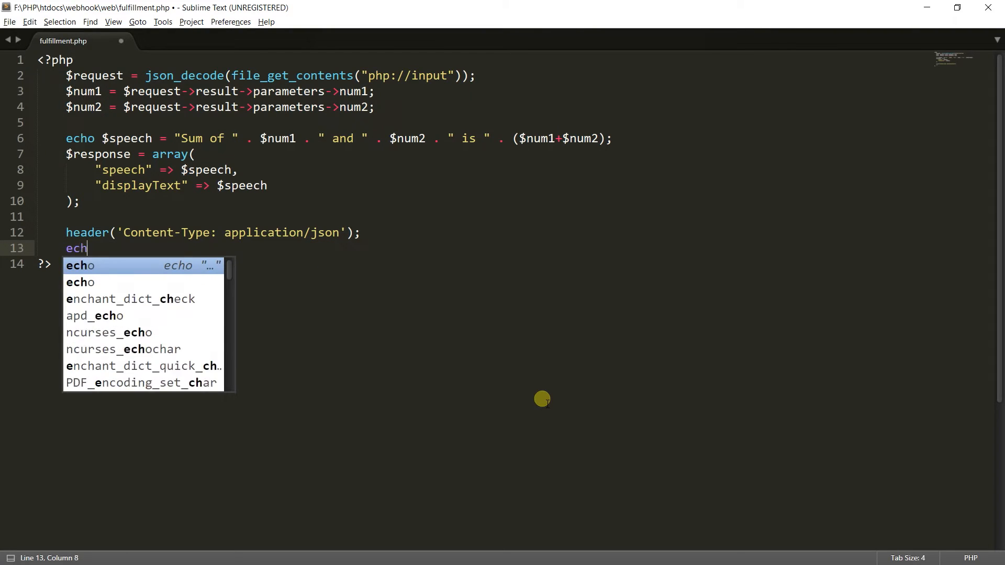
key("Tab")
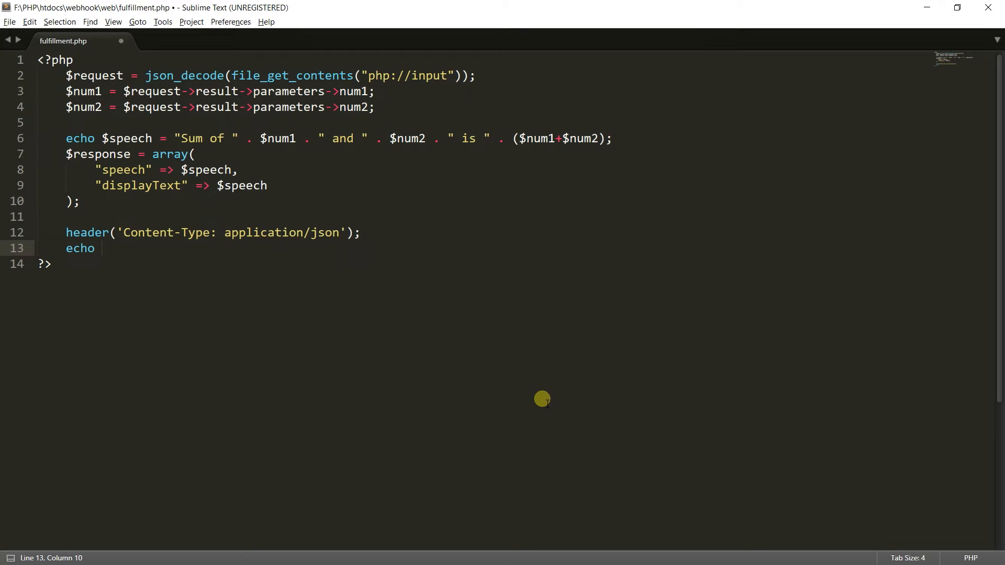
type("json_encode($")
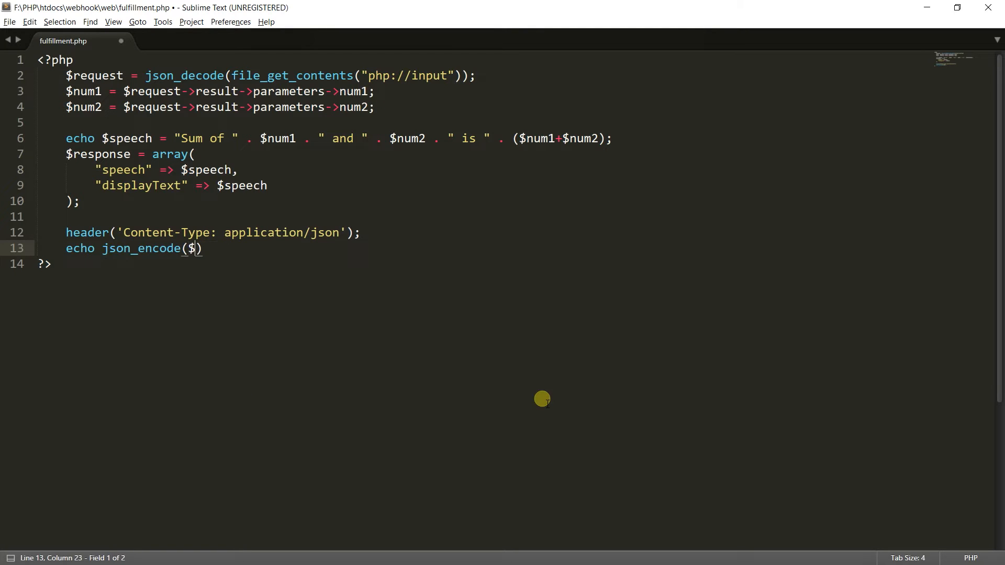
type("res")
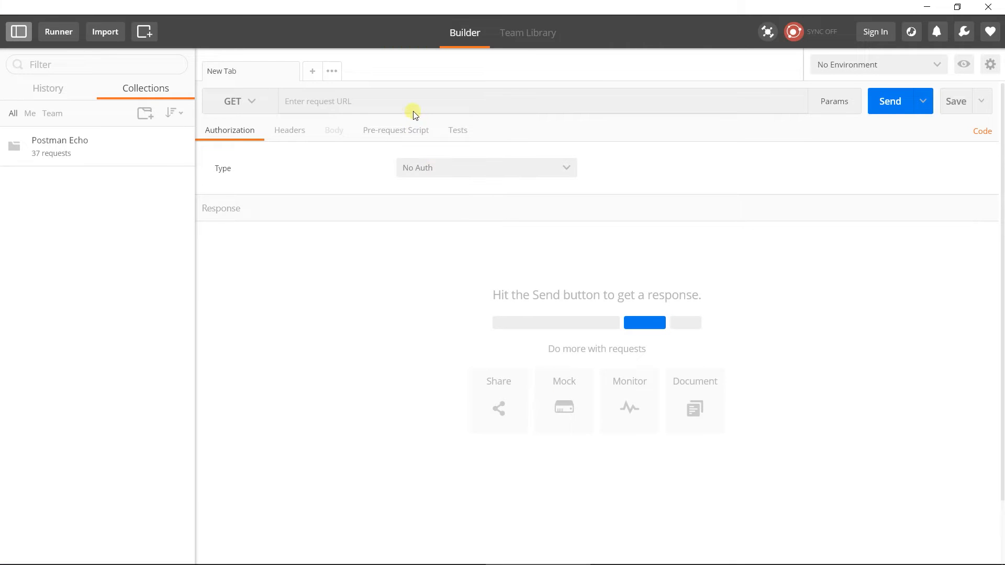
type("http://localhost/webhook/web/fulfillment.php")
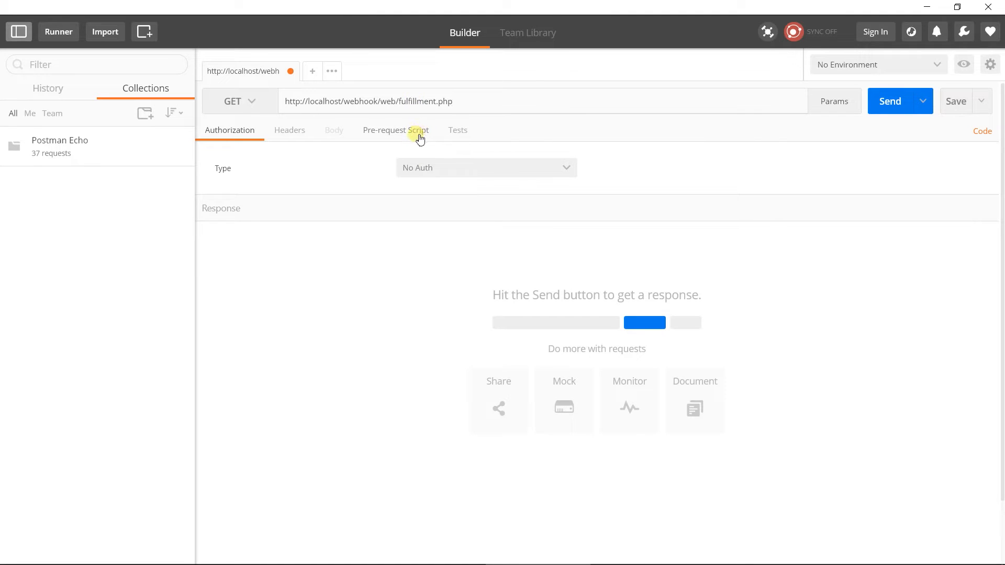
left_click(238, 101)
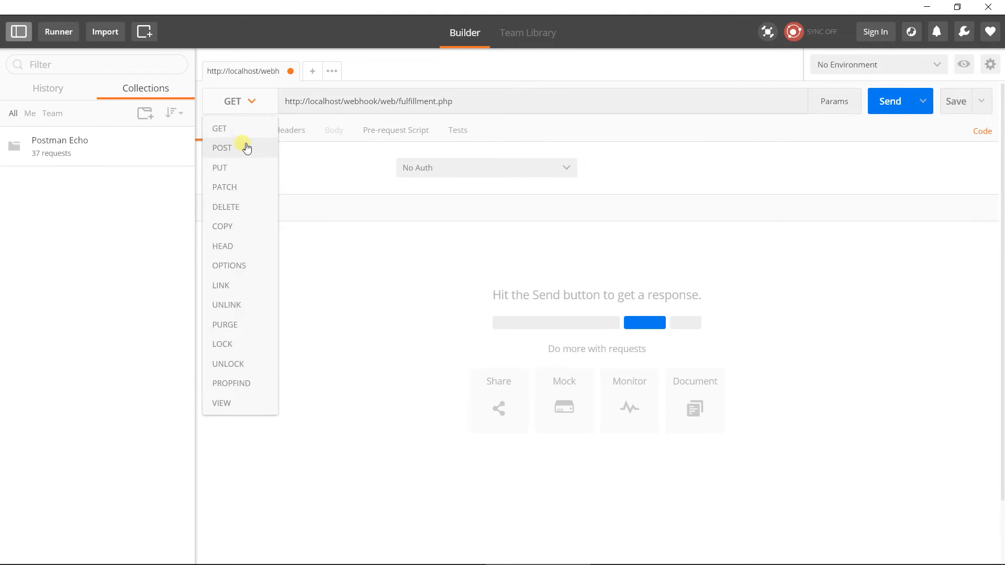
left_click(222, 147)
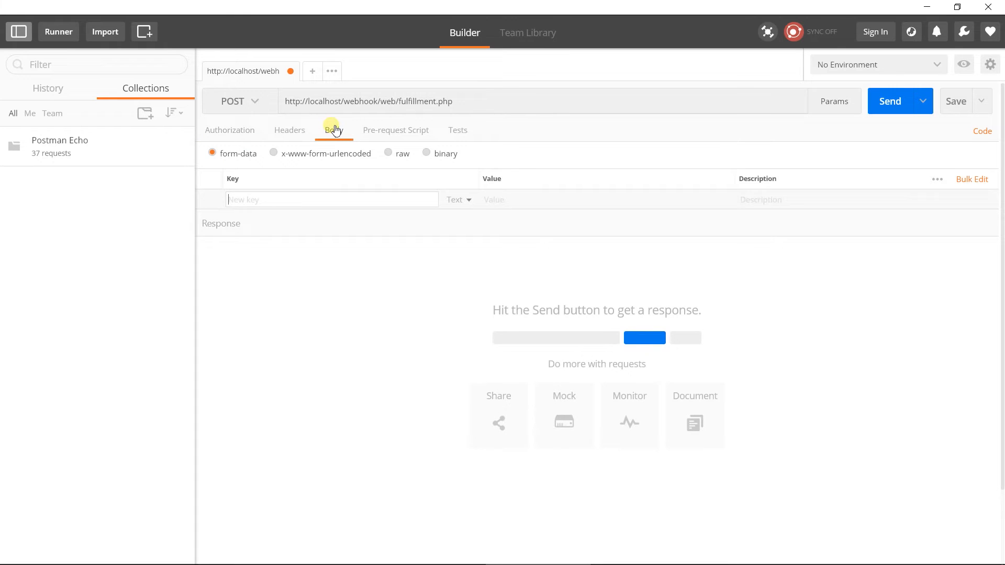
left_click(388, 153)
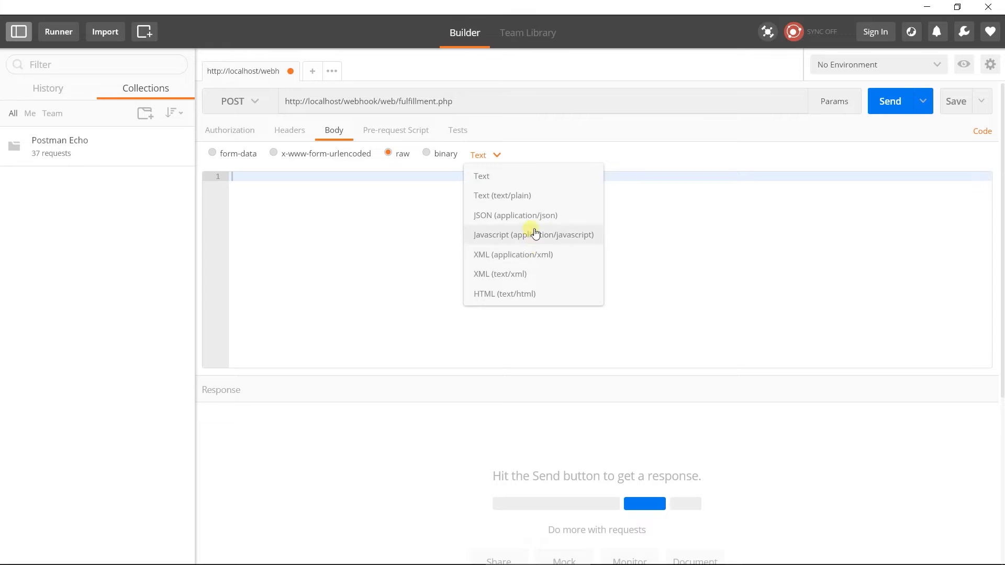
left_click(515, 216)
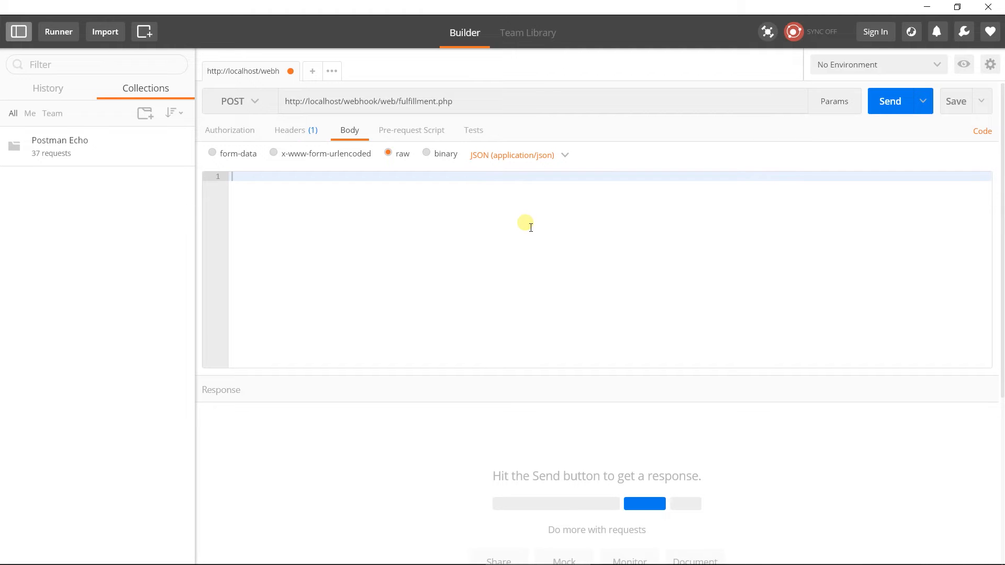
key("alt+tab")
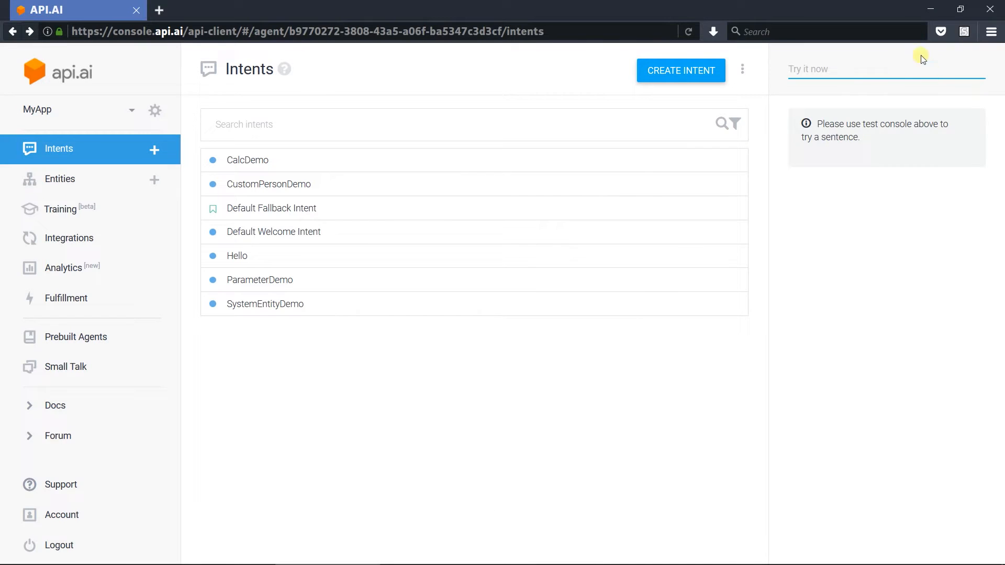
Step: Test "sum of 10 and 20" in API.AI and copy its JSON response
type("s")
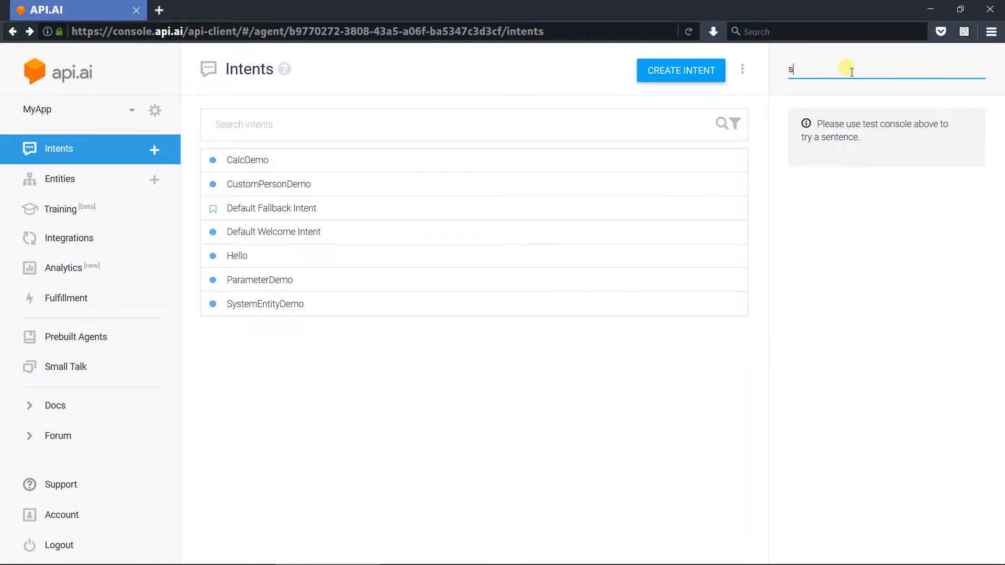
type("um of 10 a")
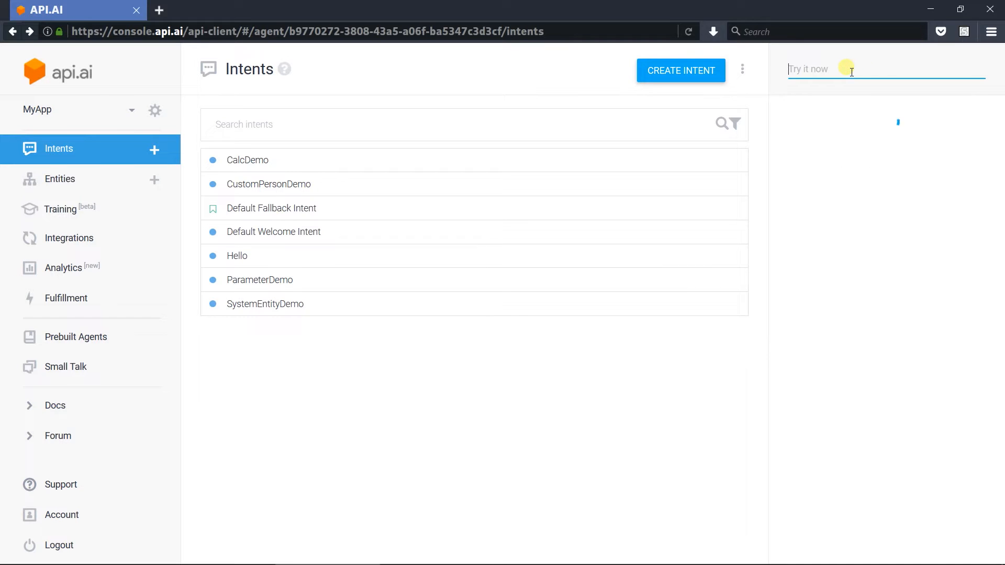
type("sum of 10 and 20")
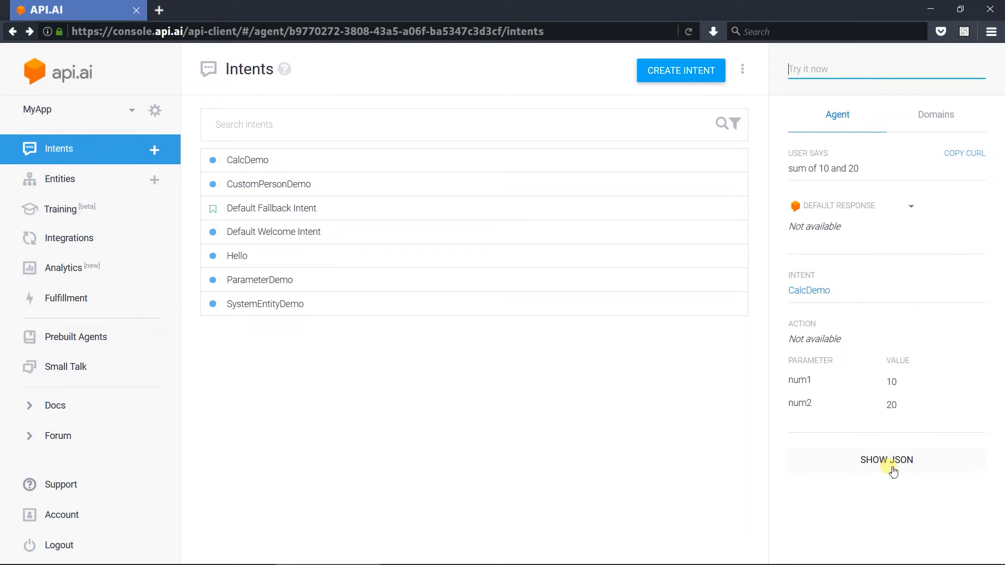
left_click(886, 460)
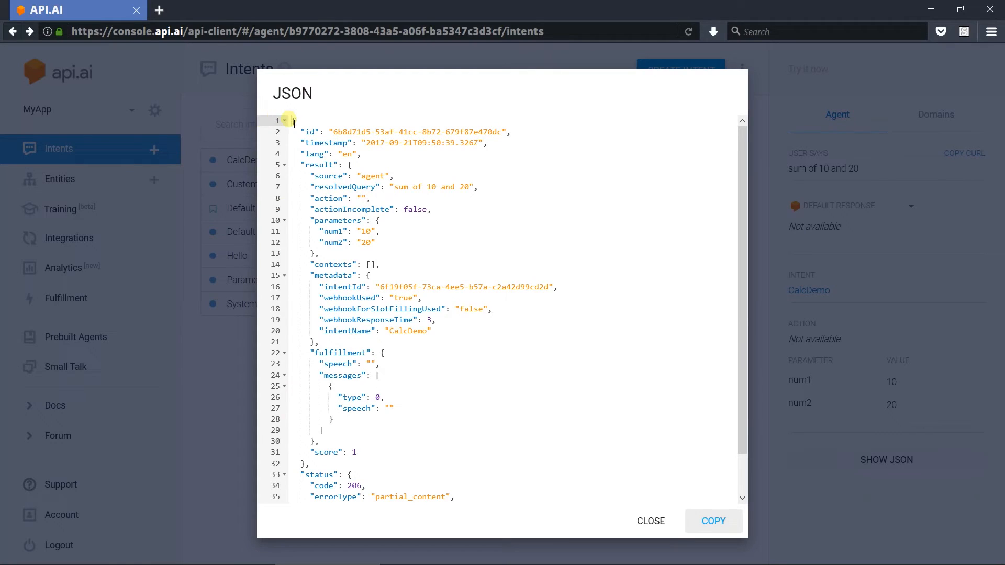
scroll("down", 3)
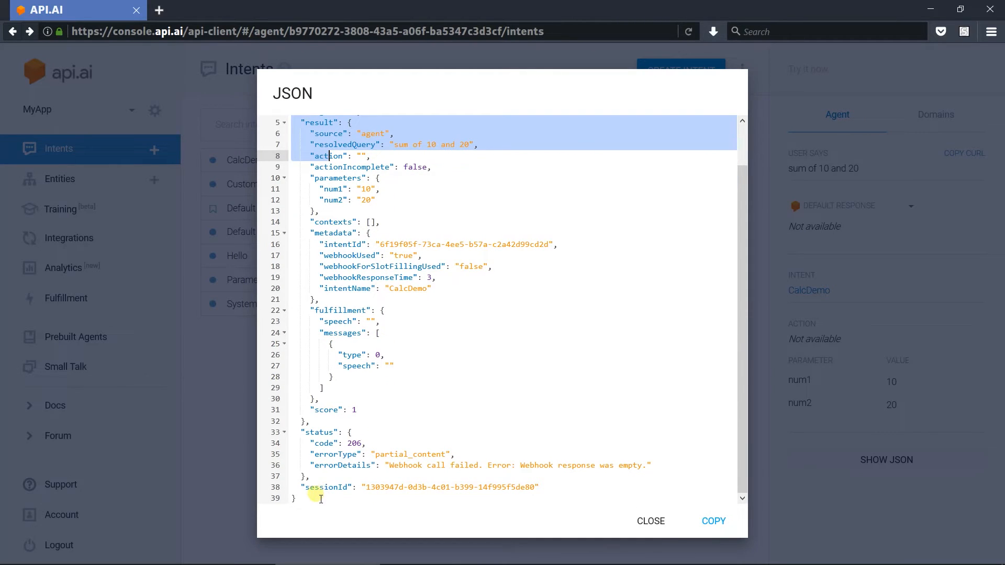
key("alt+tab")
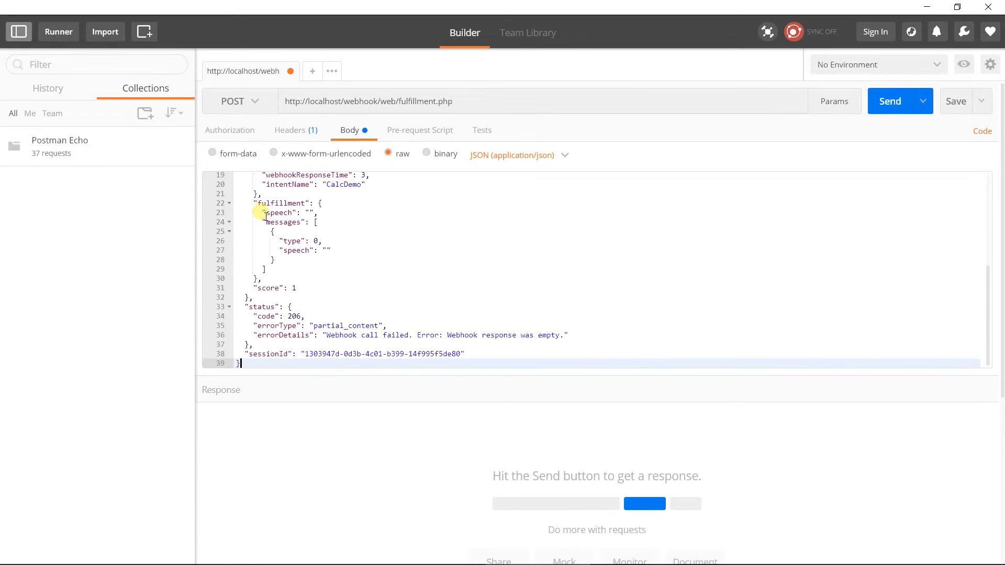
Step: Send the POST to the local webhook, returning 200 OK with "Sum of 10 and 20 is 30"
left_click(890, 101)
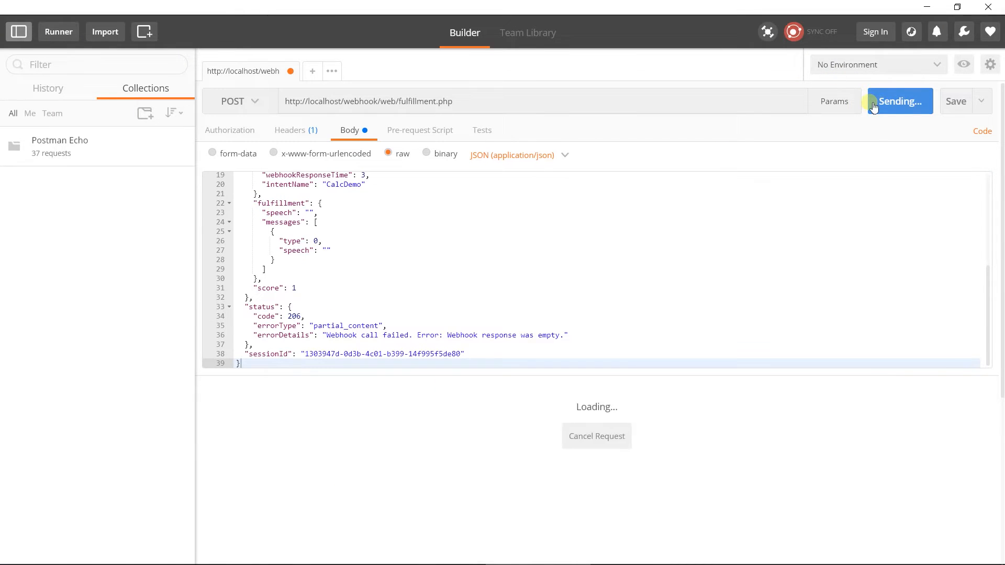
left_click(895, 101)
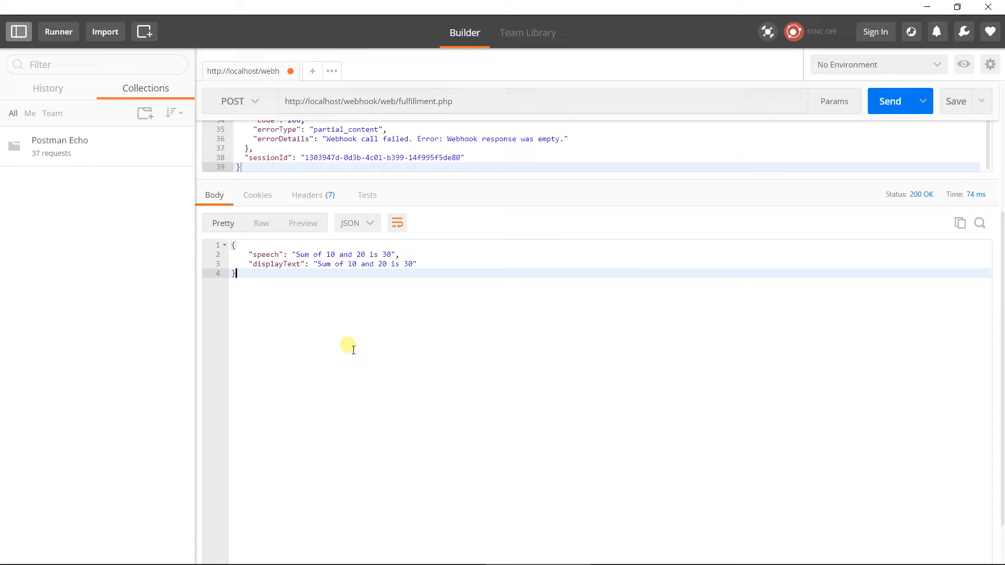
Step: Create an empty app.yaml file in the webhook folder beside web
key("alt+tab")
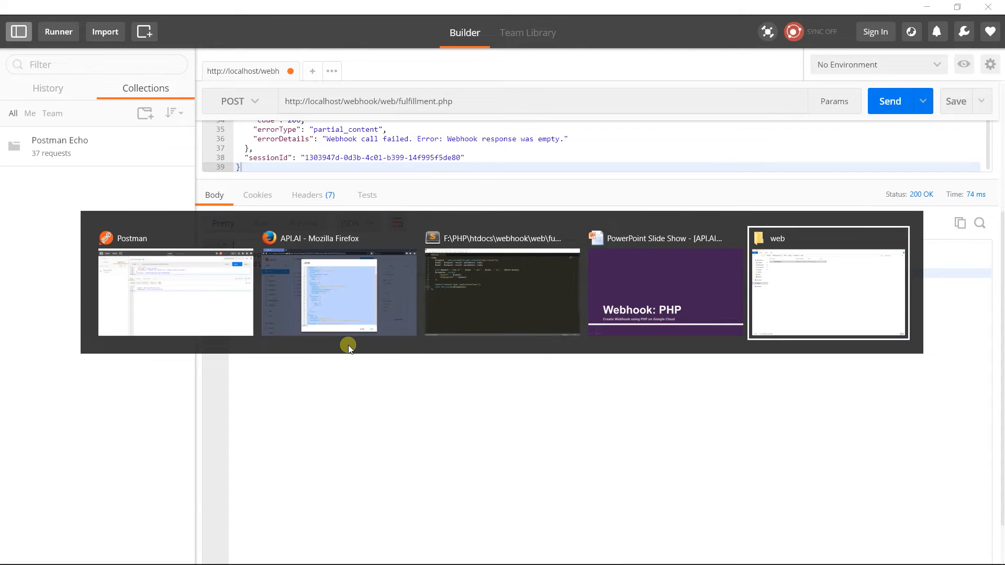
left_click(827, 281)
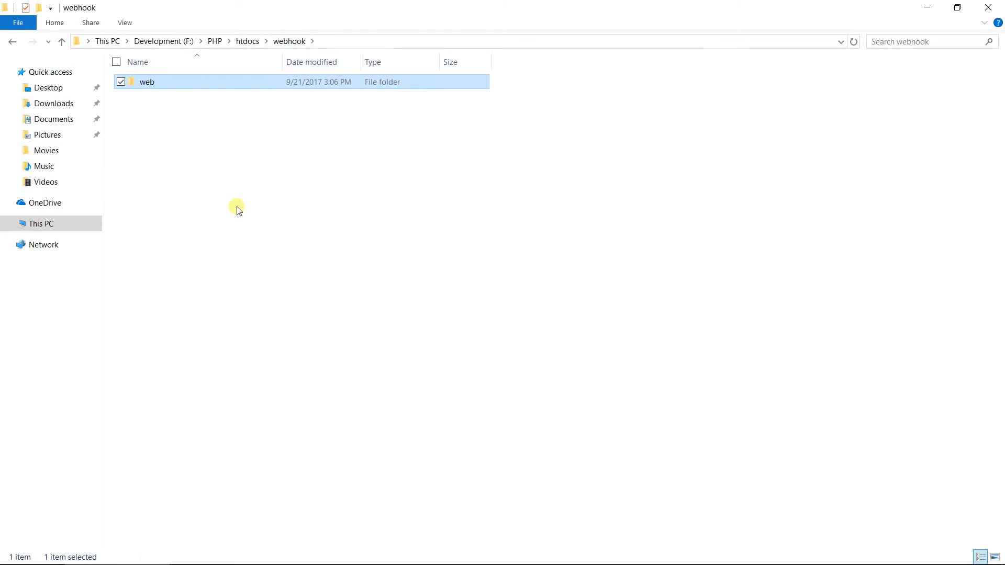
right_click(237, 210)
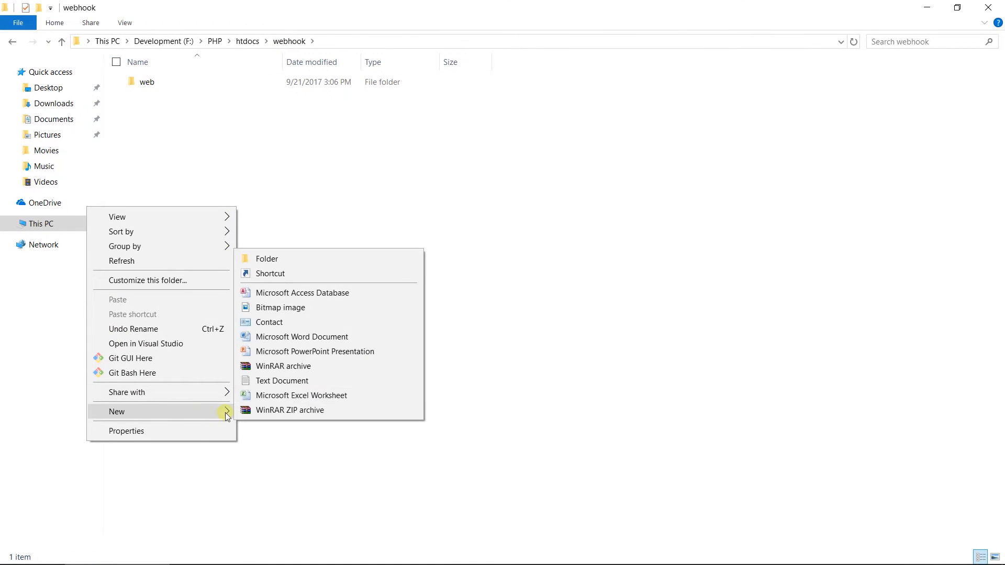
left_click(281, 381)
type("app.yaml")
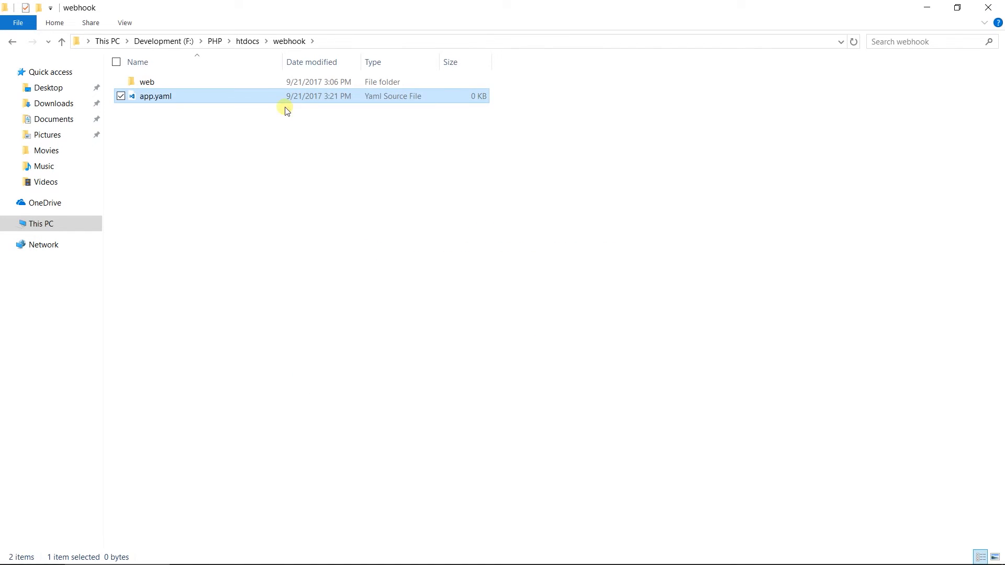
Step: In app.yaml, declare runtime: php and env: flex
double_click(155, 95)
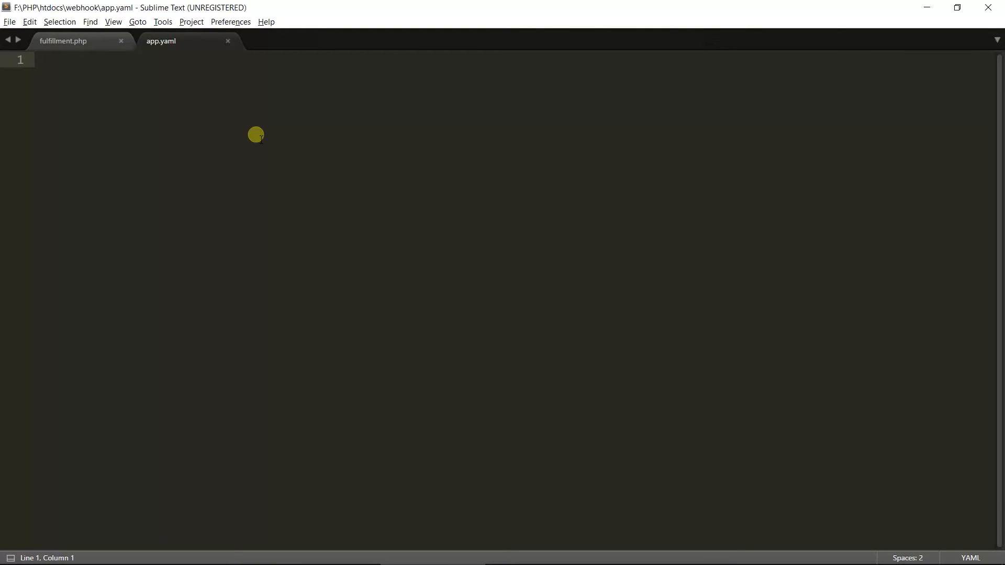
type("r")
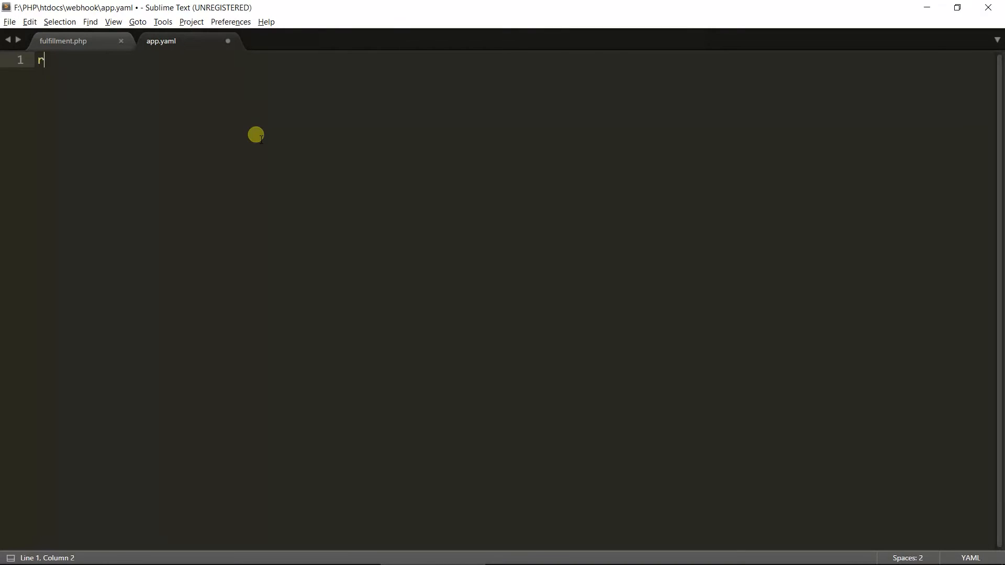
type("untime:")
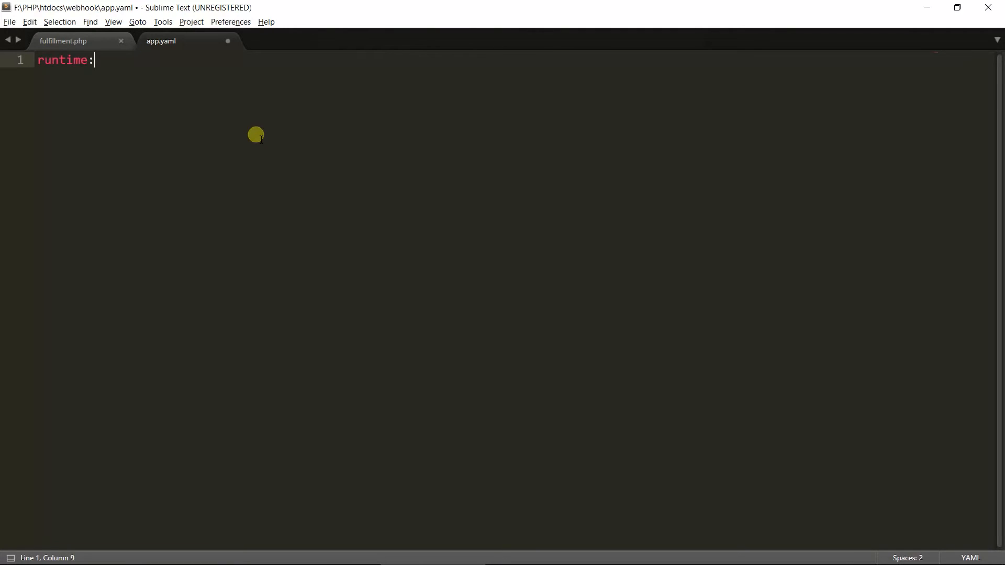
type("php")
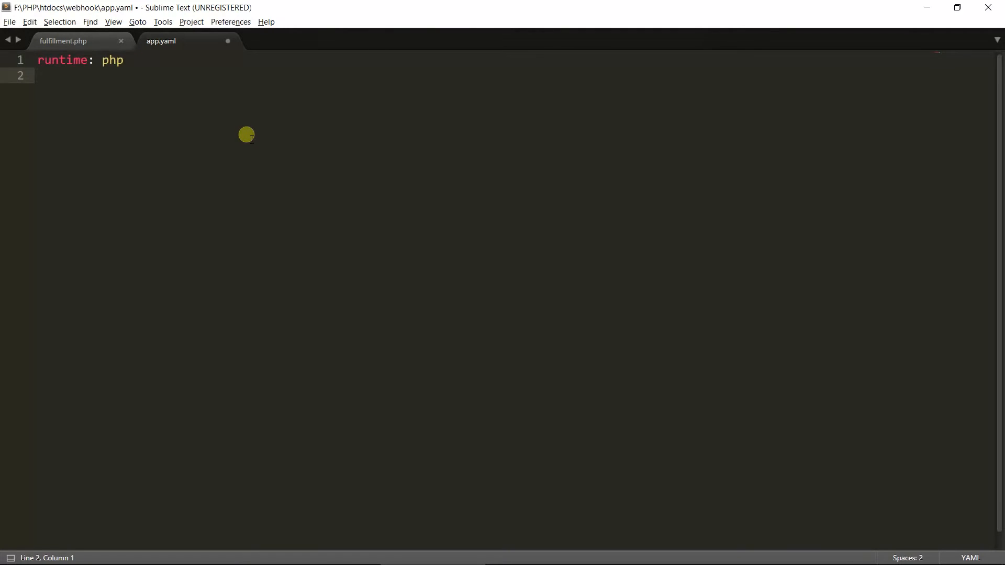
type("env: flex")
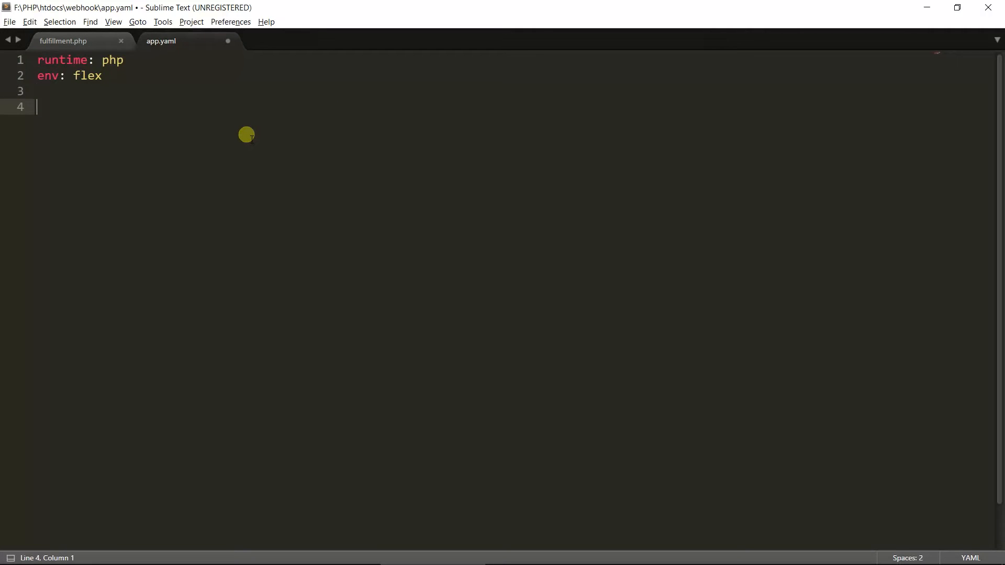
Step: Add a runtime_config section with document_root: web and save the file
type("run")
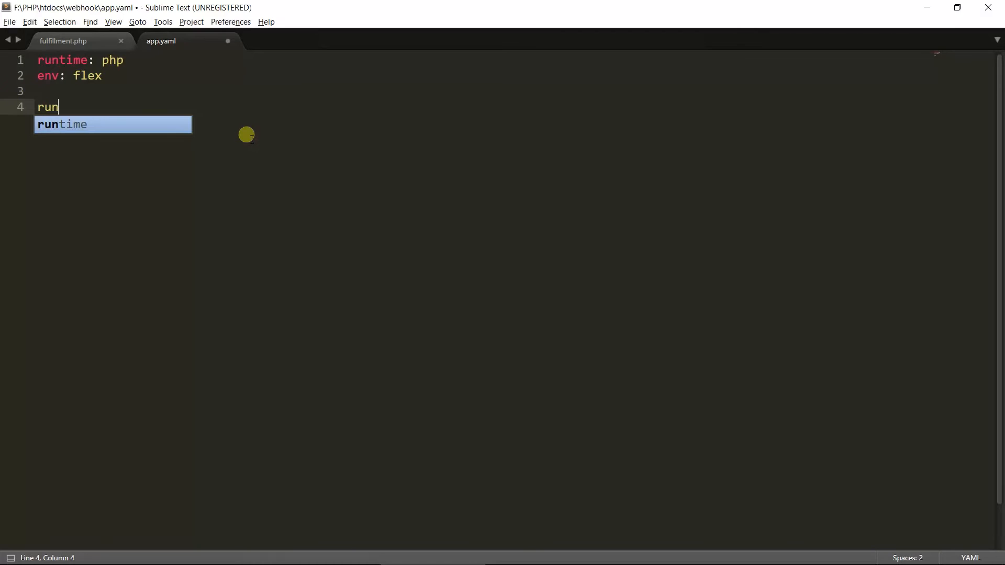
key("Tab")
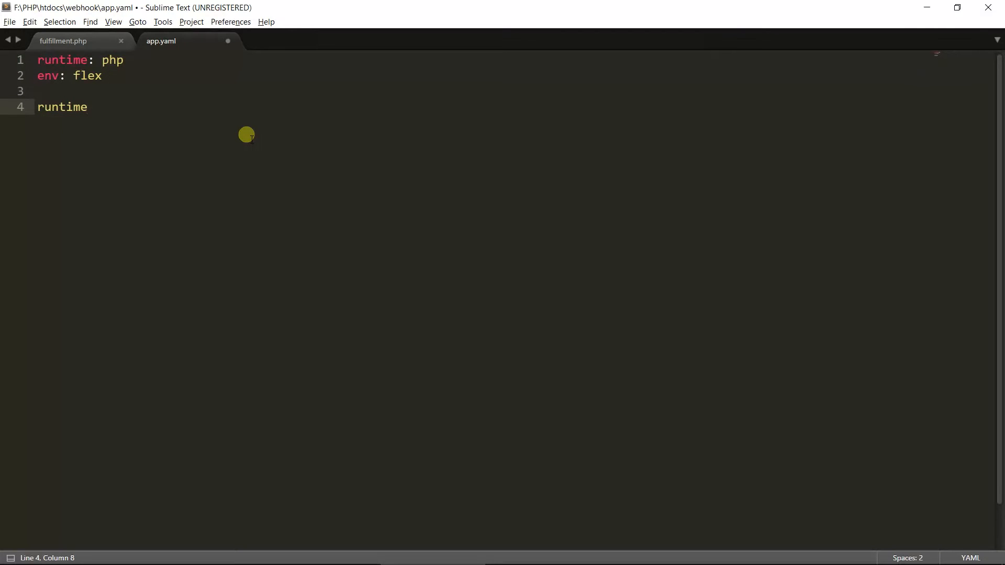
type("_config:")
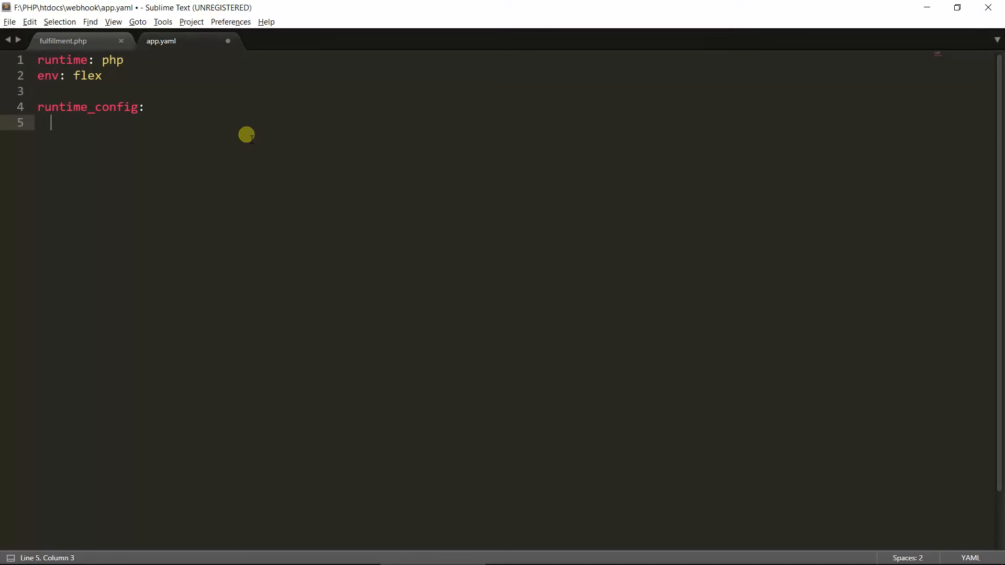
type("doc")
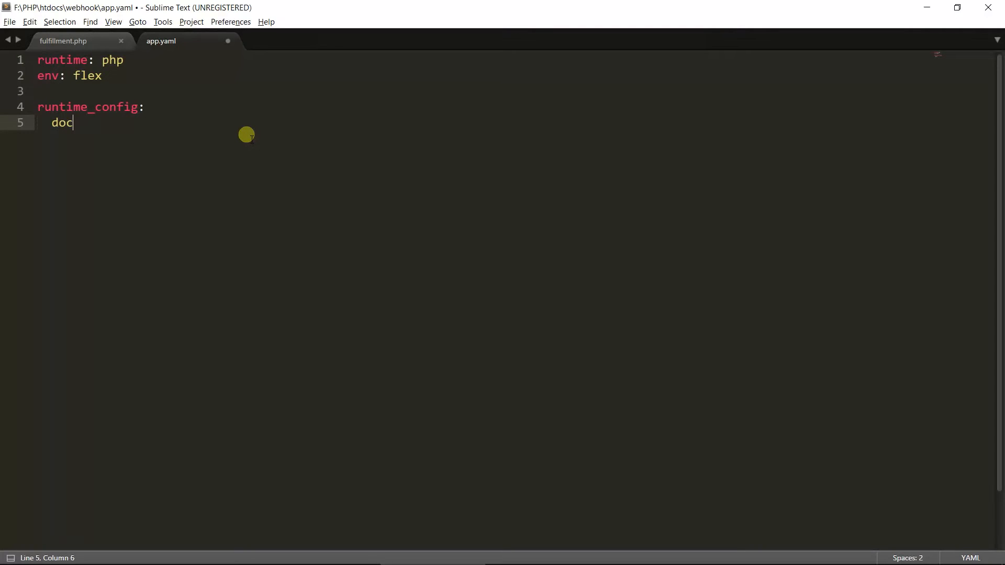
type("ument_t")
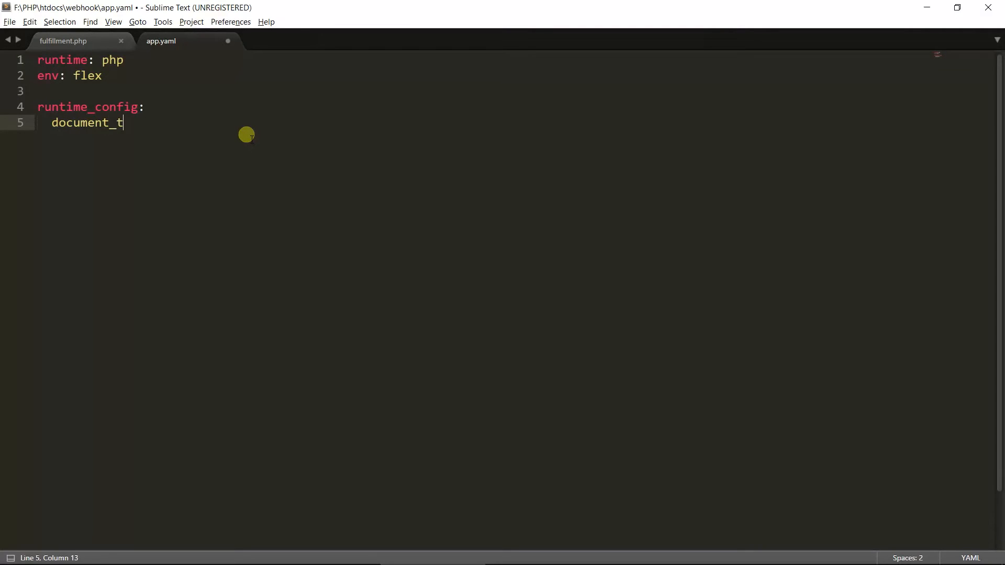
type("oot:")
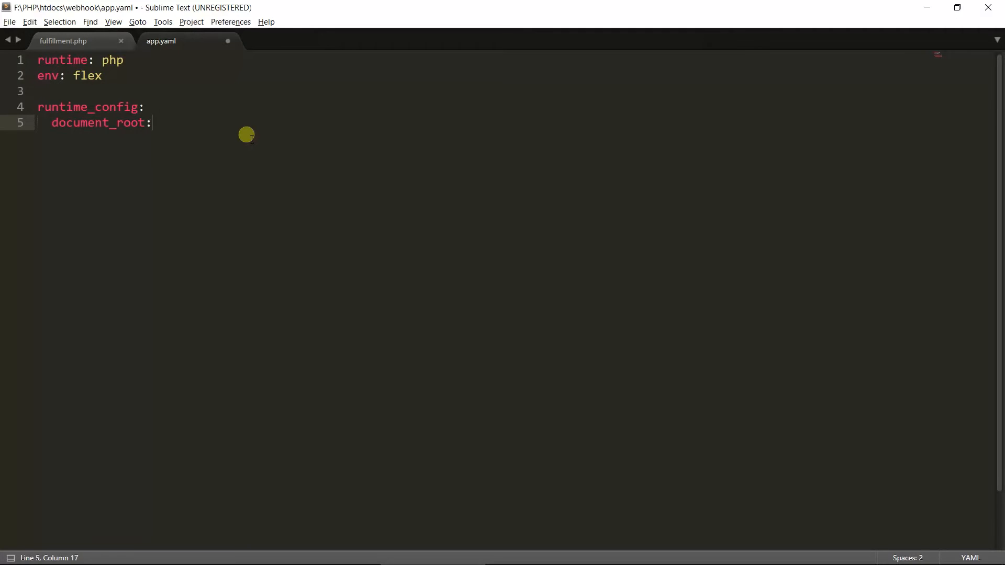
type("web")
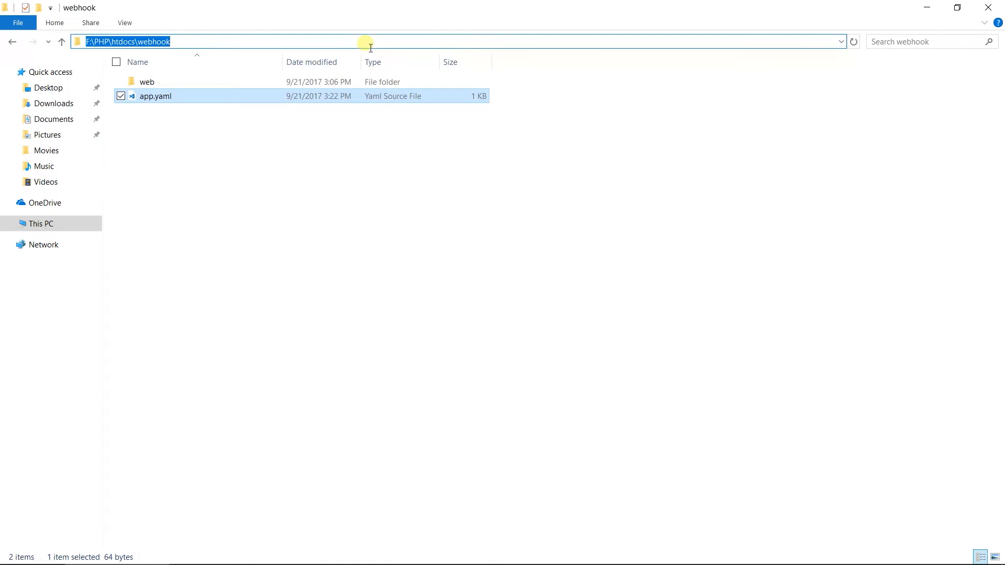
Step: Launch a Command Prompt in the webhook folder and begin entering gcloud init
type("cmd")
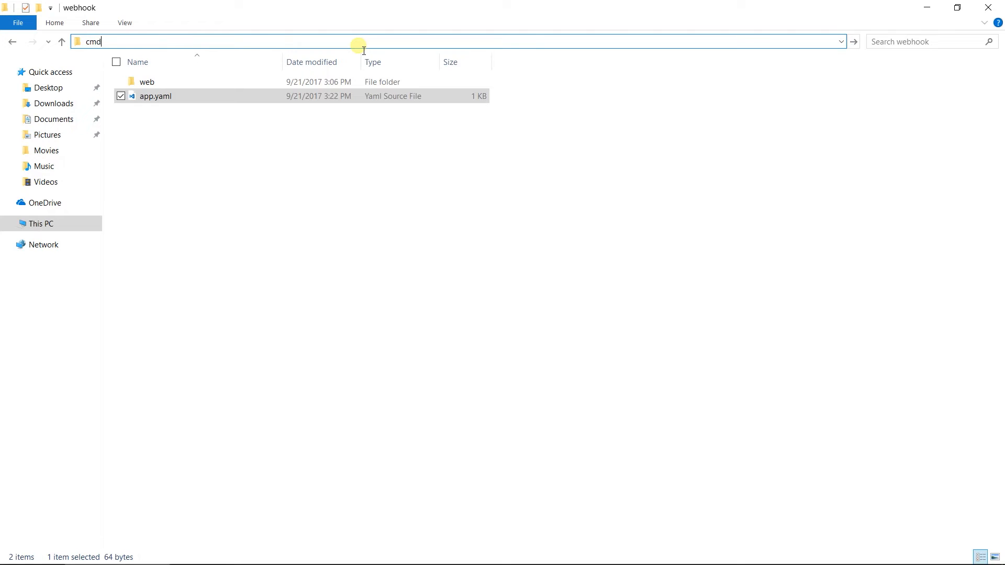
key("Enter")
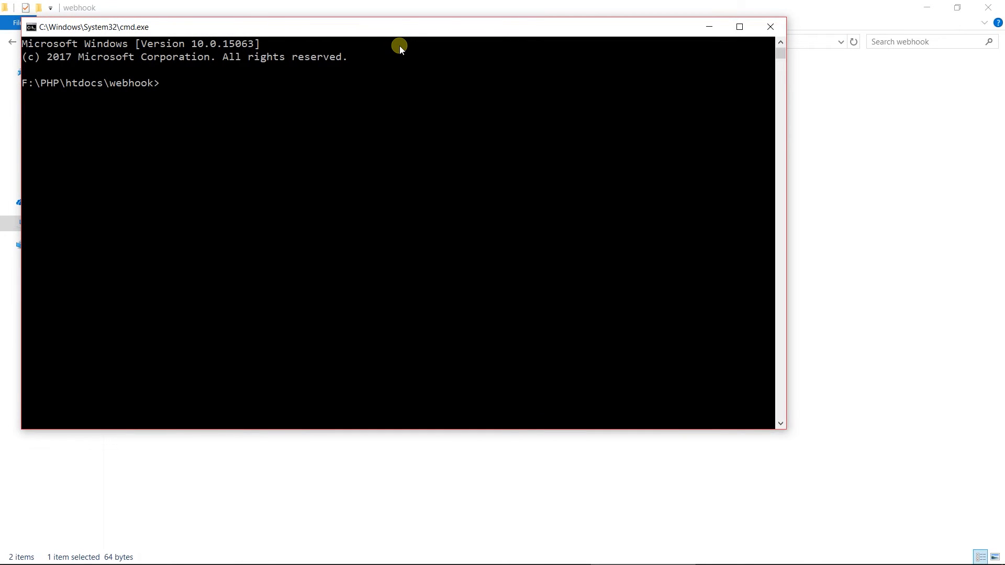
type("gc")
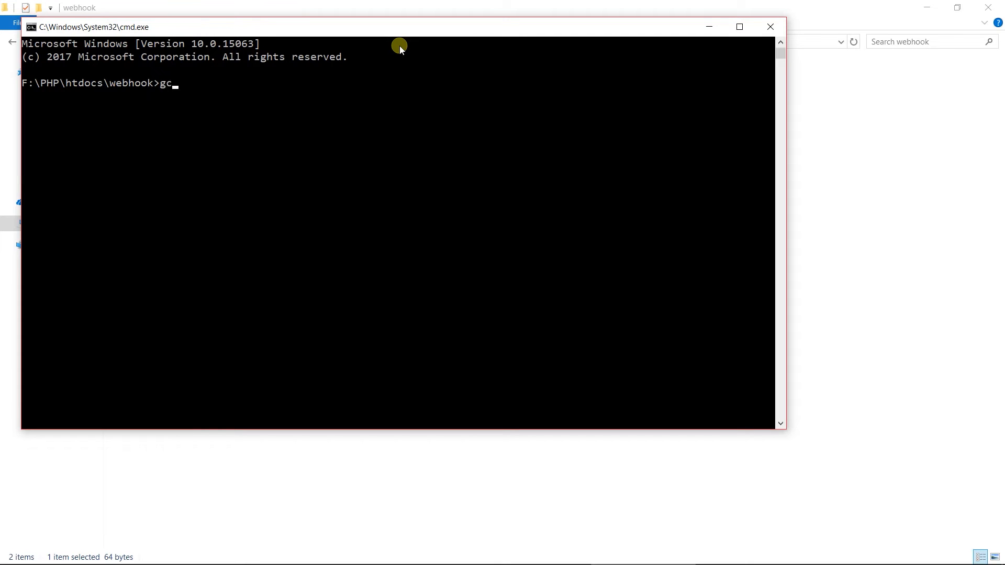
type("loud in")
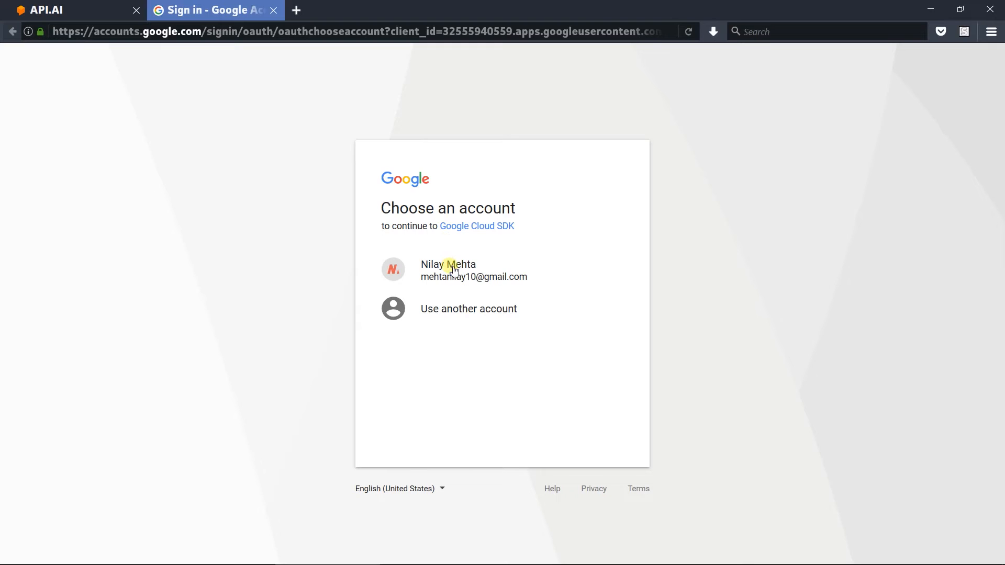
Step: Sign in with the Google account and allow Google Cloud SDK the requested permissions
left_click(454, 269)
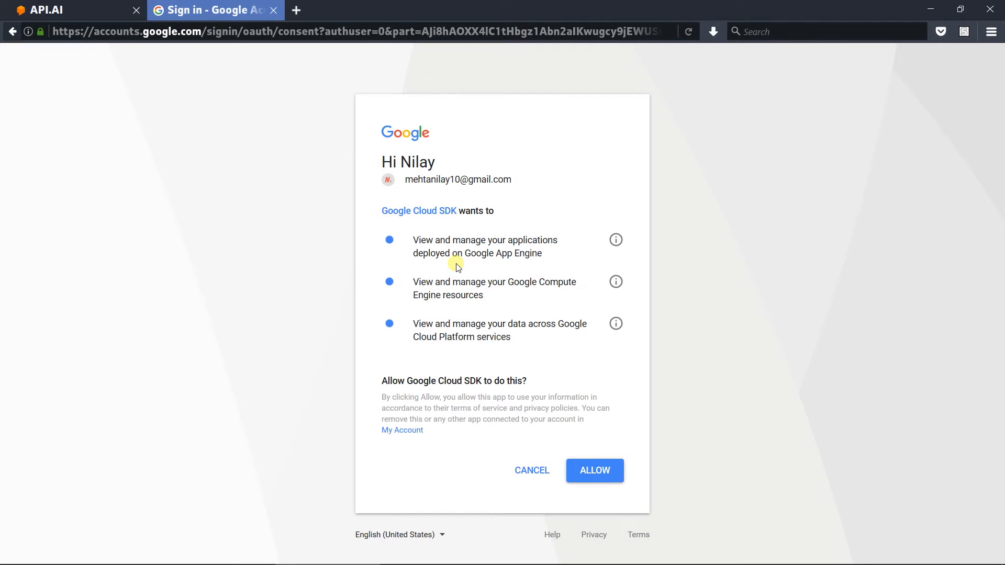
left_click(594, 470)
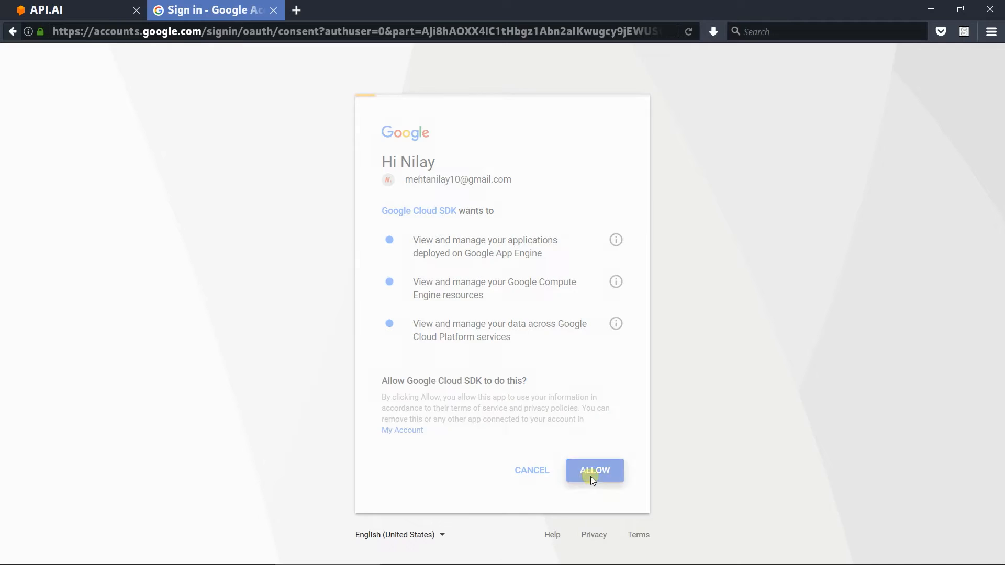
left_click(595, 470)
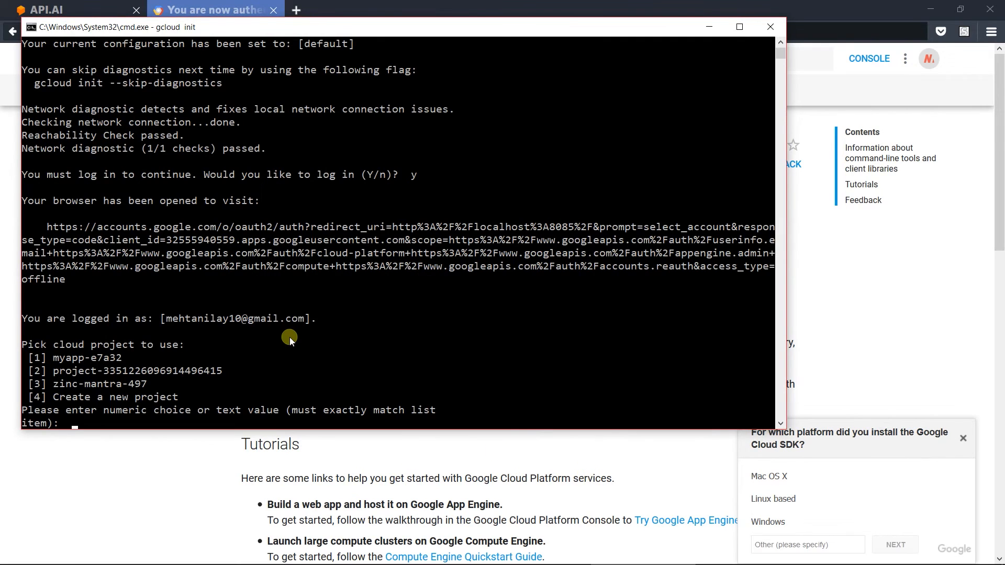
Step: Pick project 1 (fulfillment-180609), enable the API with y, and choose zone 24 (us-central1-b)
type("1")
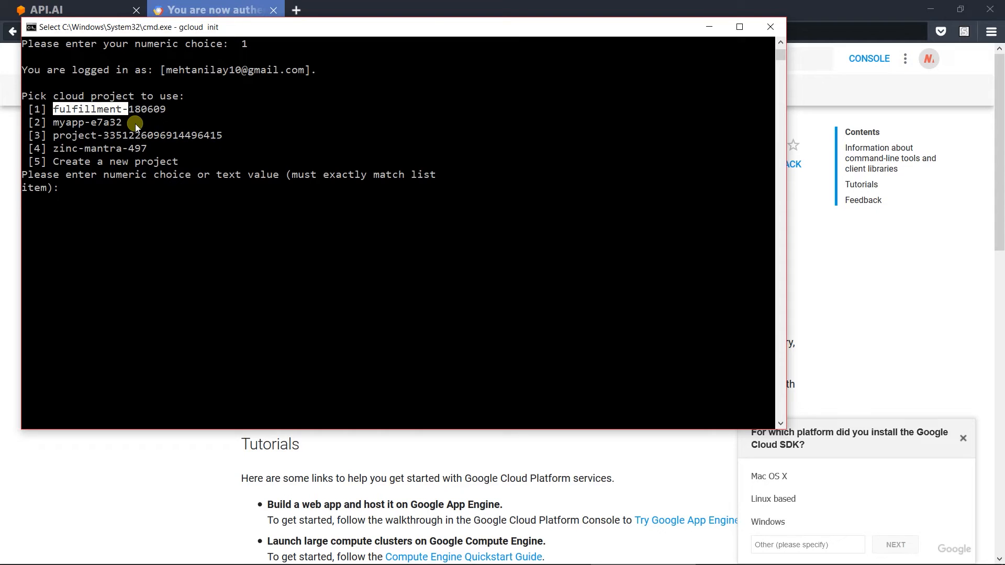
mouse_move(131, 202)
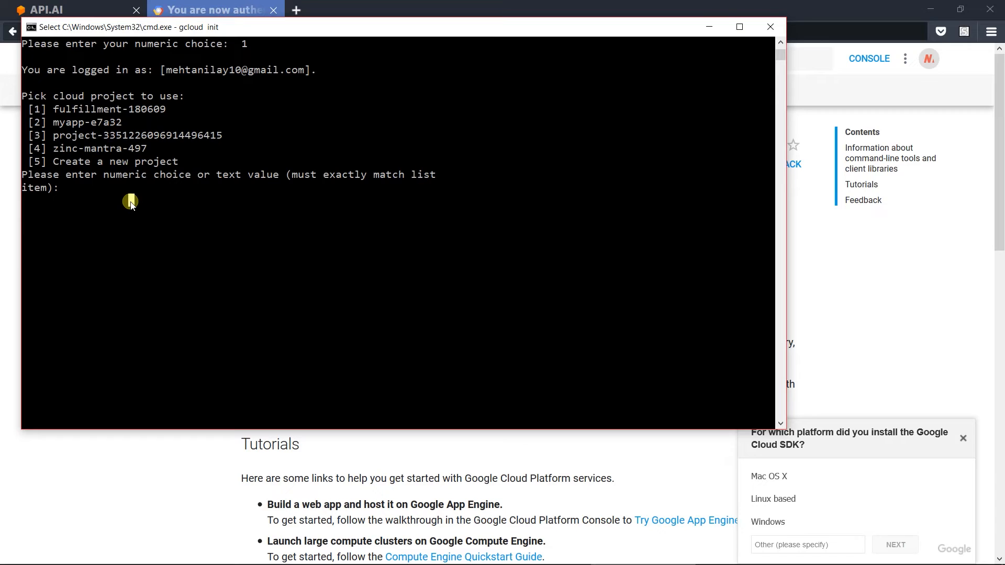
type("1")
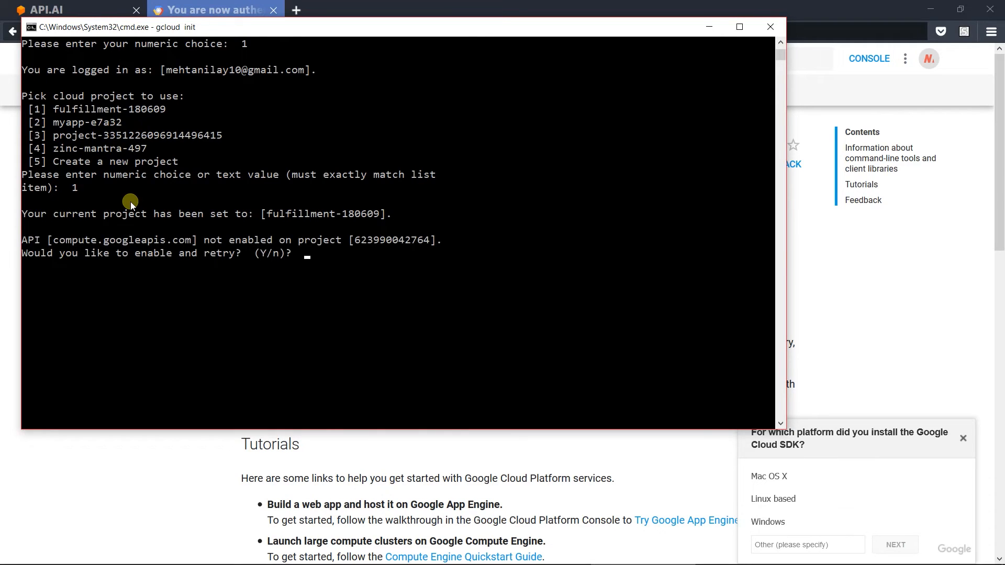
type("y")
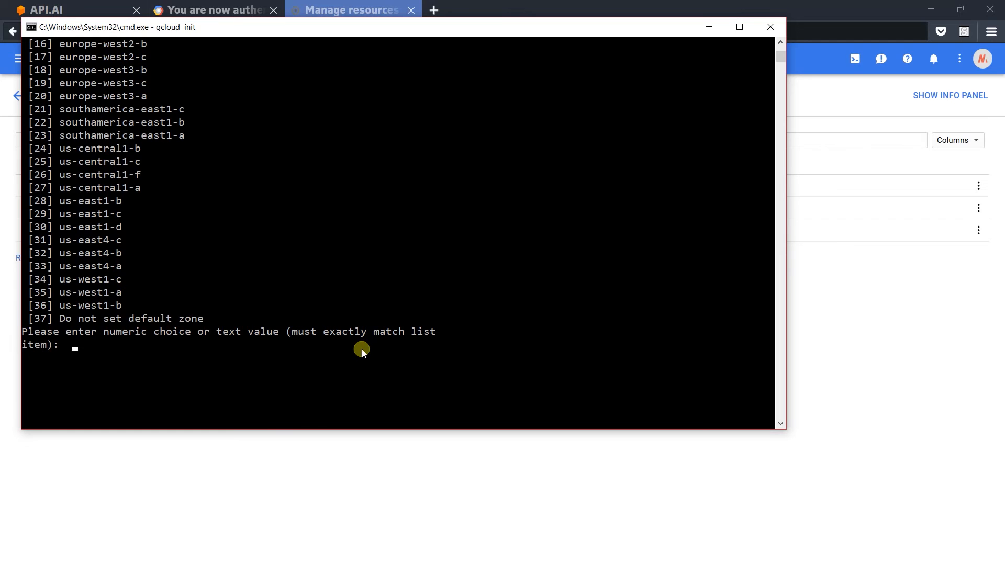
type("24")
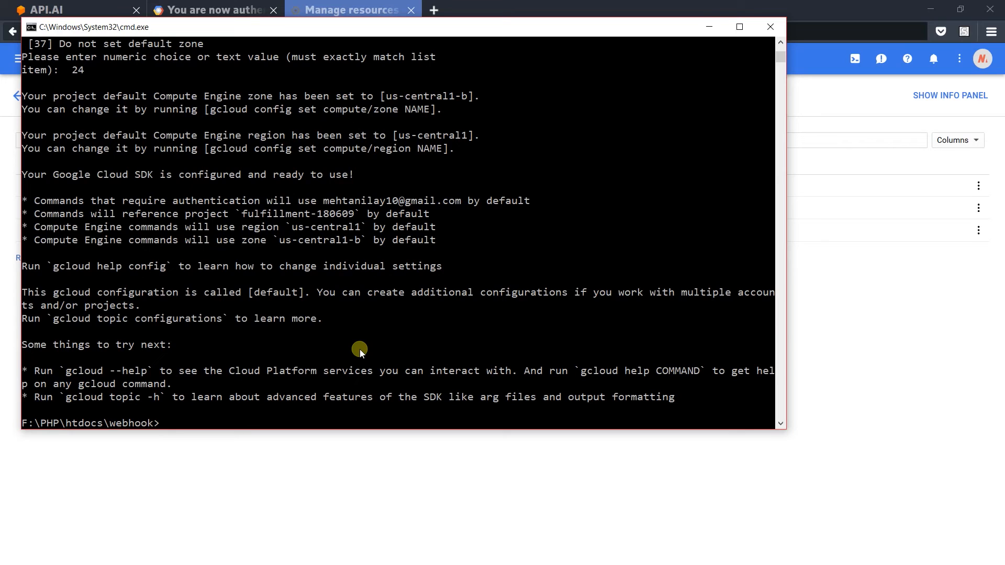
Step: Run gcloud app deploy, choosing region 4 (asia-northeast1) and confirming with y
type("gcloud")
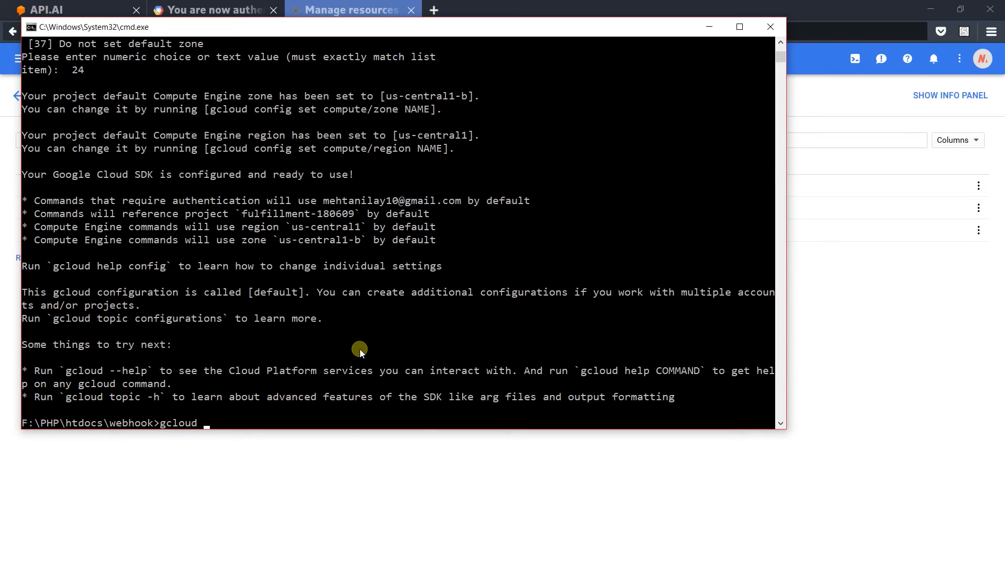
type("app")
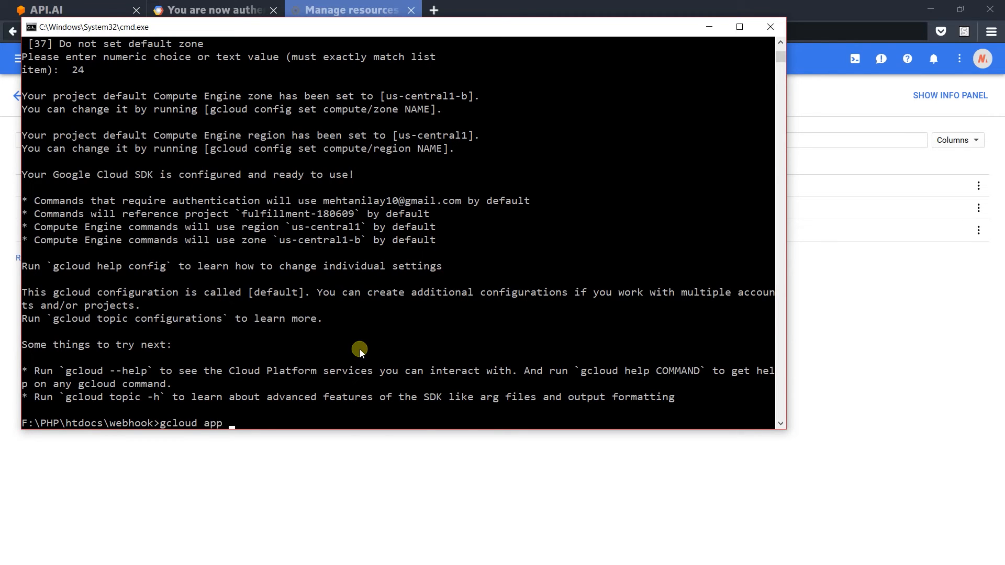
type("deploy")
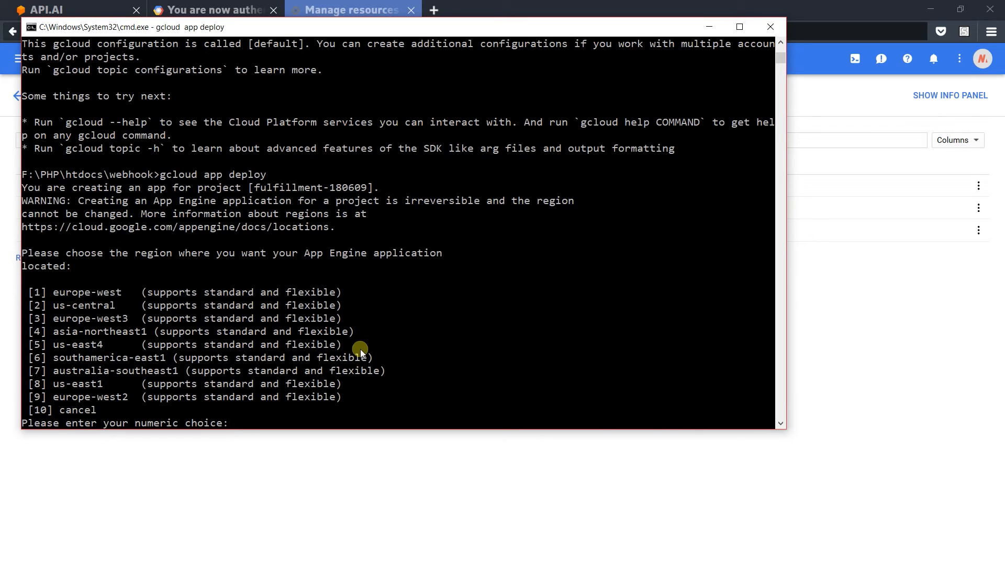
mouse_move(380, 390)
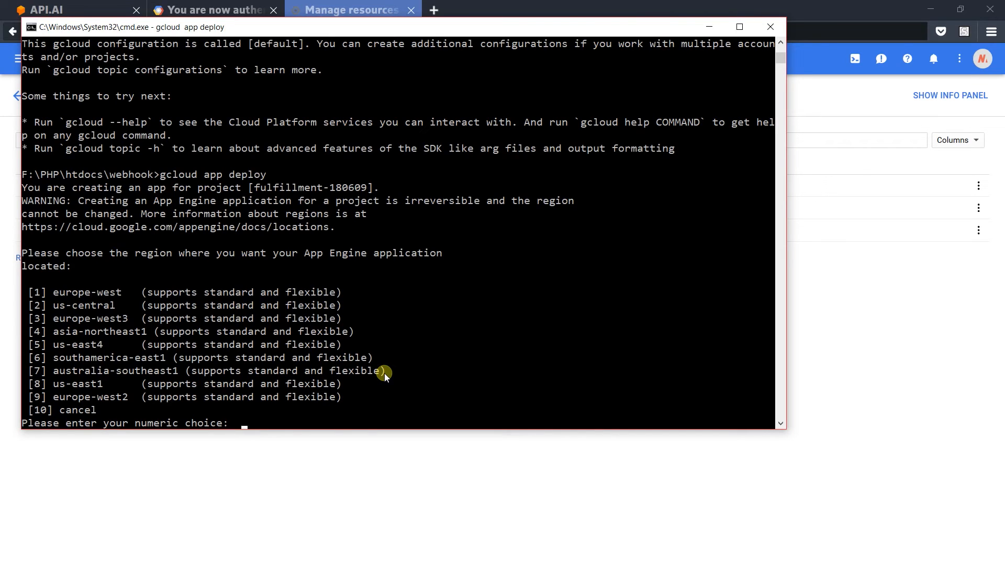
type("4")
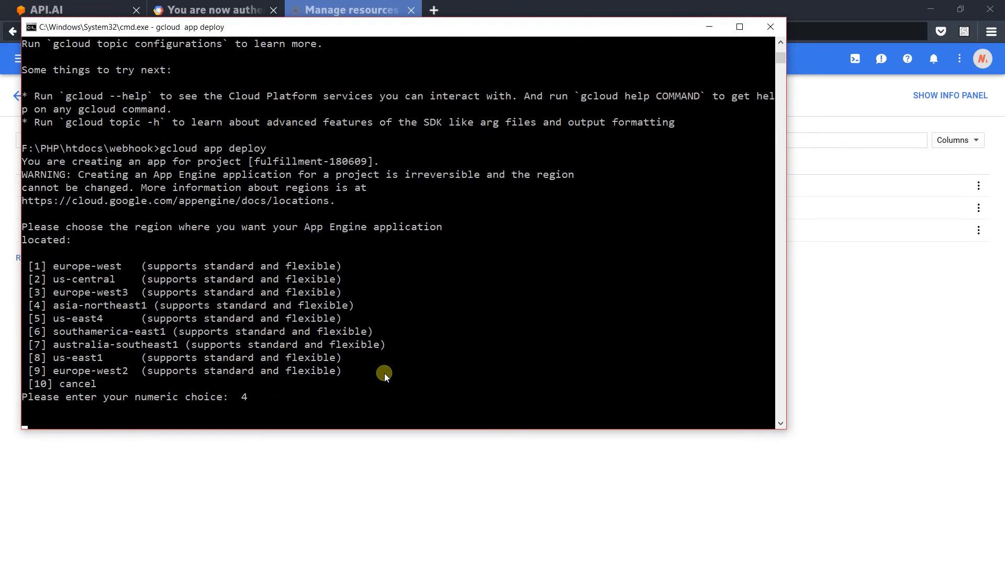
key("enter")
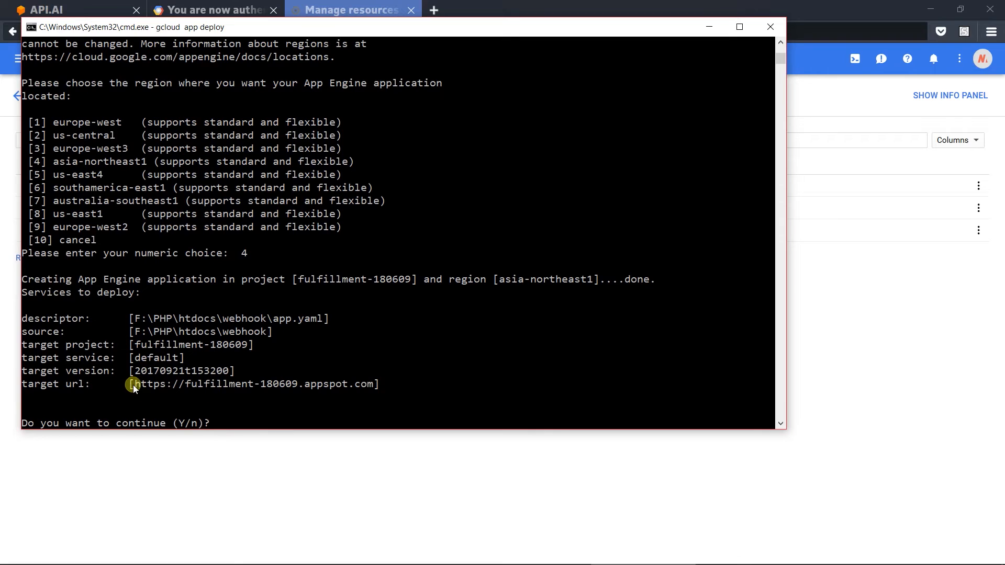
mouse_move(187, 390)
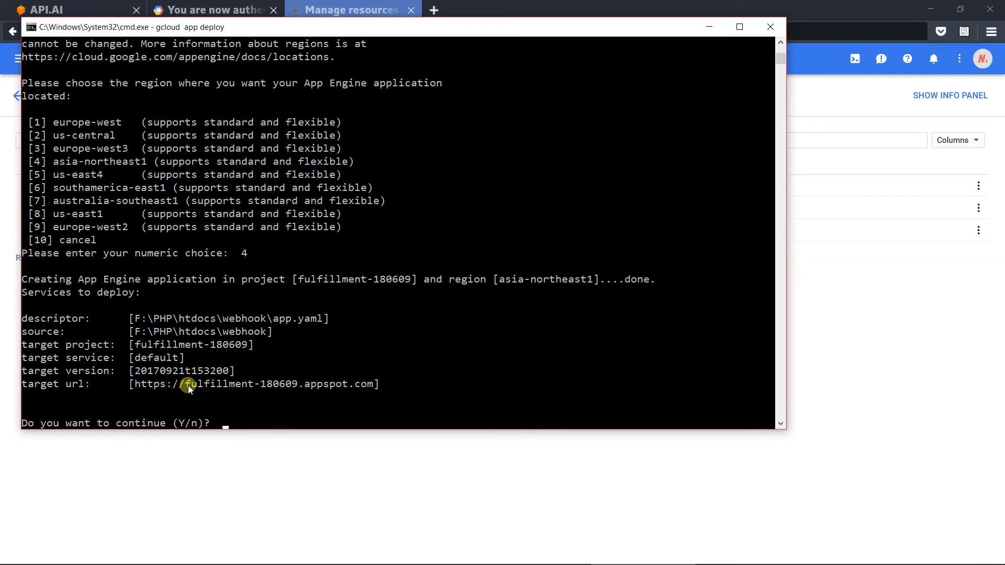
type("y")
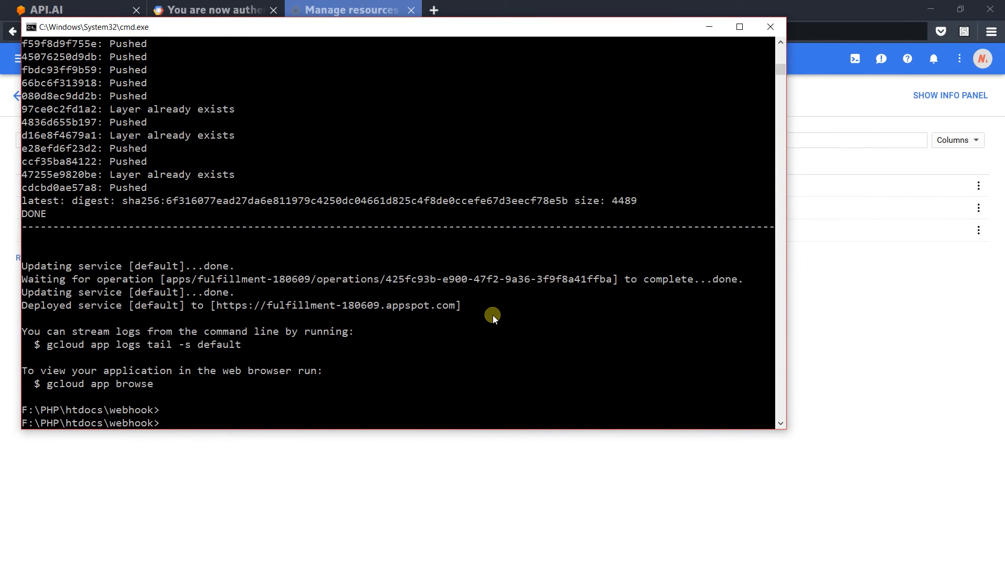
Step: Run gcloud app browse and append /fulfillment.php to the appspot URL in Firefox
type("g")
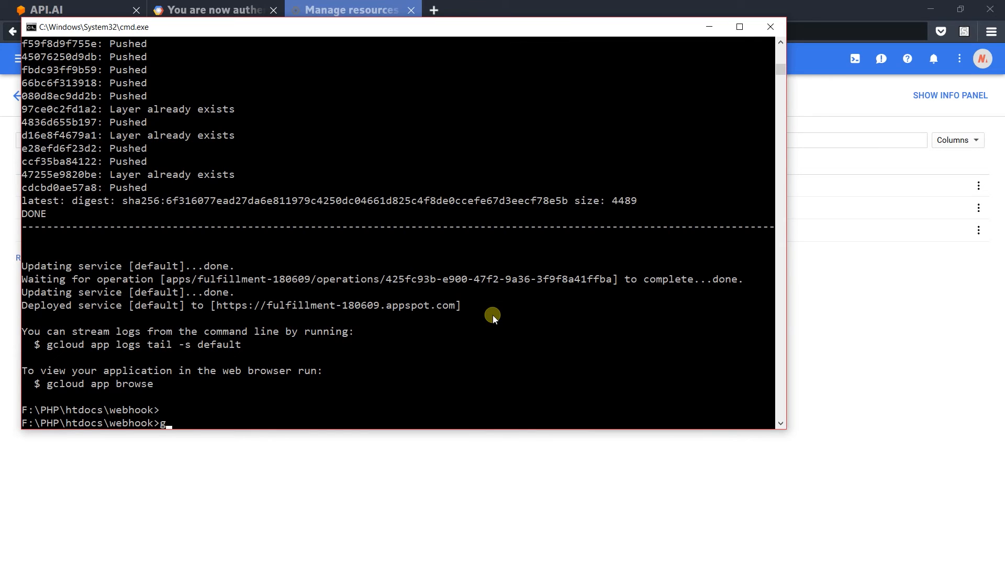
type("cloud app b")
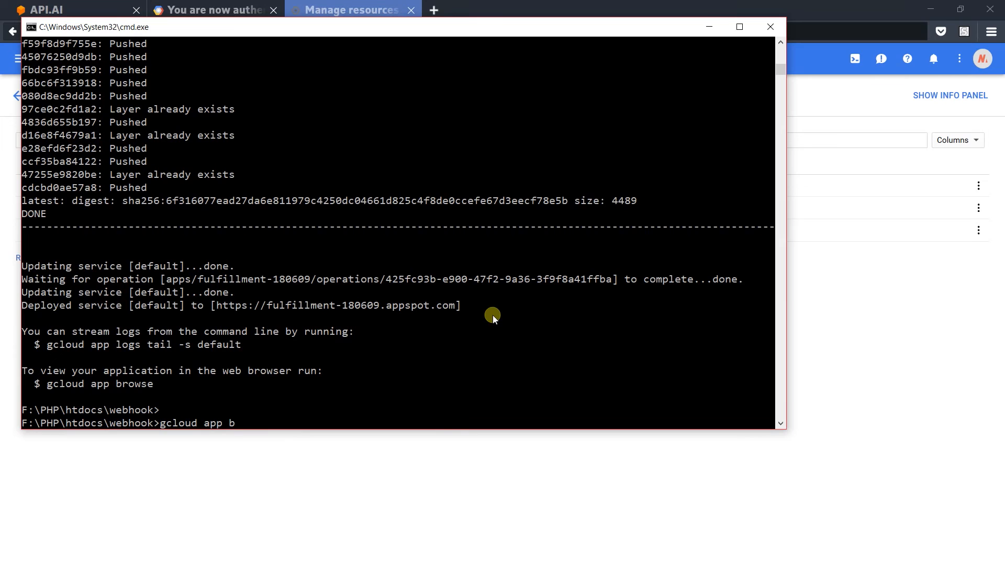
type("rowse")
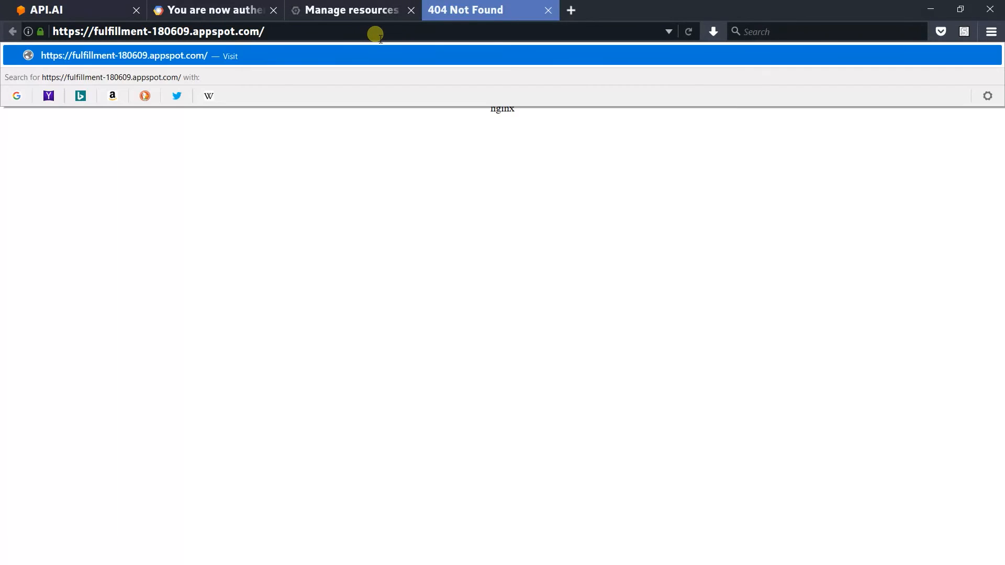
type("/fulfillme")
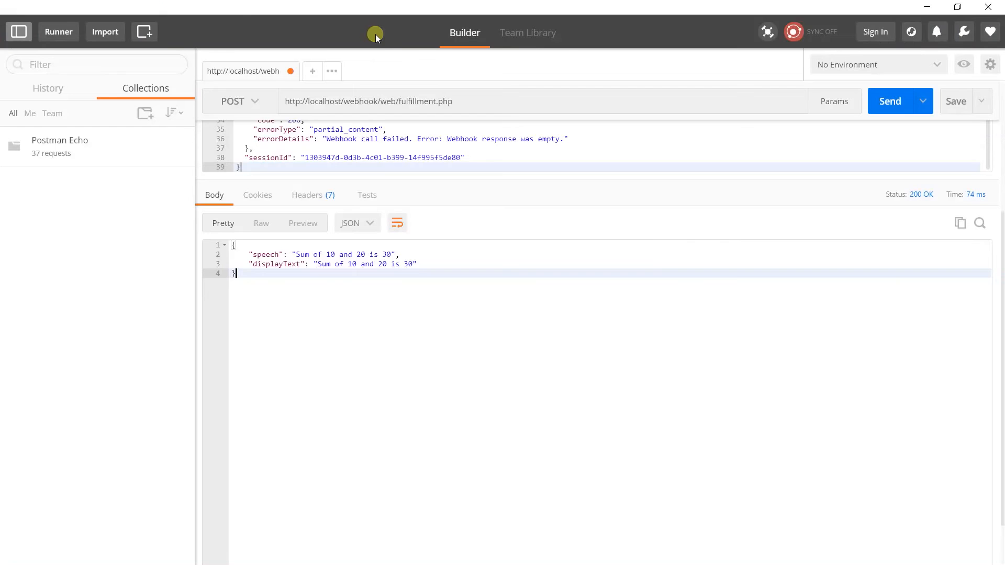
Step: Send the Postman POST to the appspot fulfillment.php URL, getting 'Sum of 10 and 20 is 30'
type("https://fulfillment-180609.appspot.com/fulfillment.php")
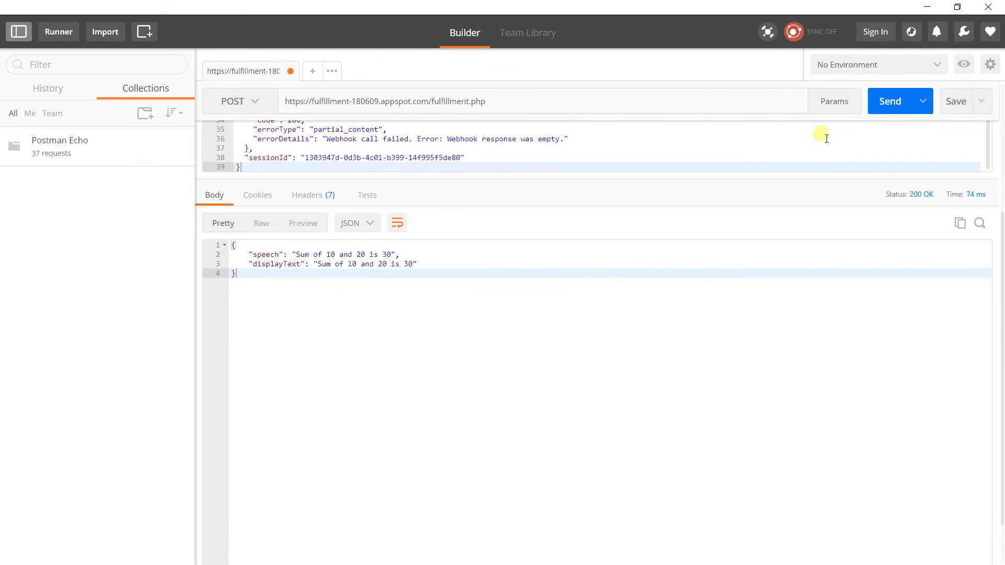
left_click(889, 102)
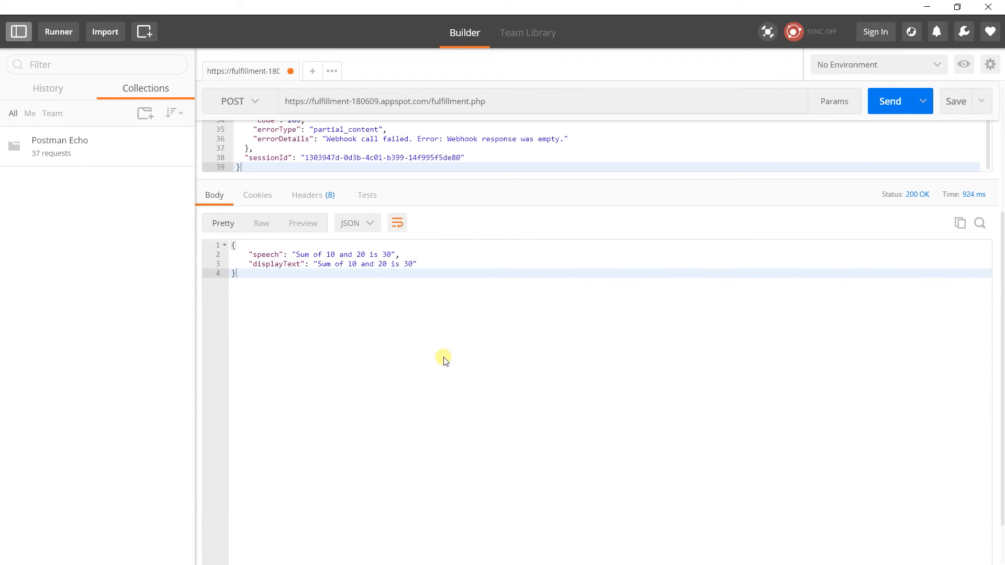
key("alt+tab")
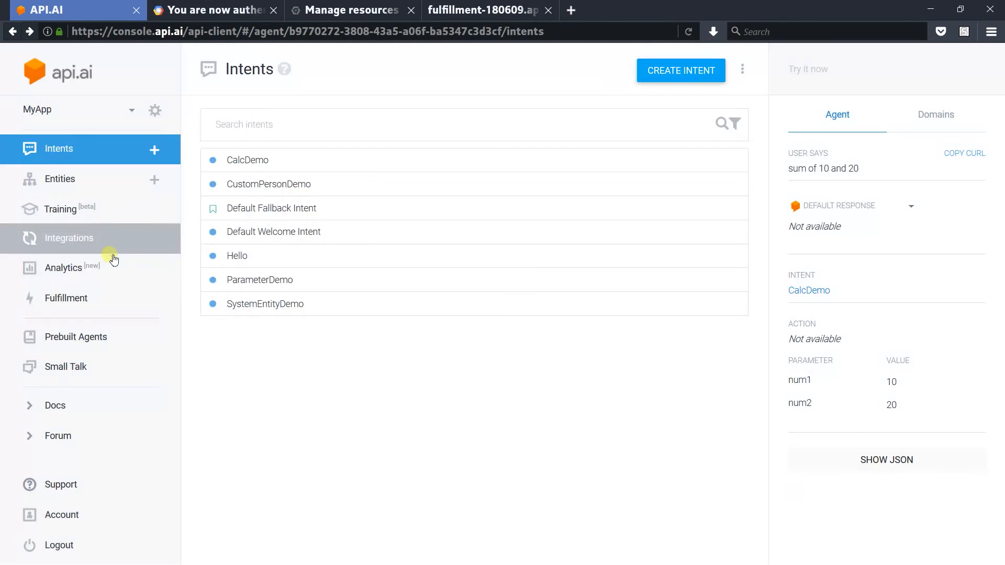
left_click(66, 298)
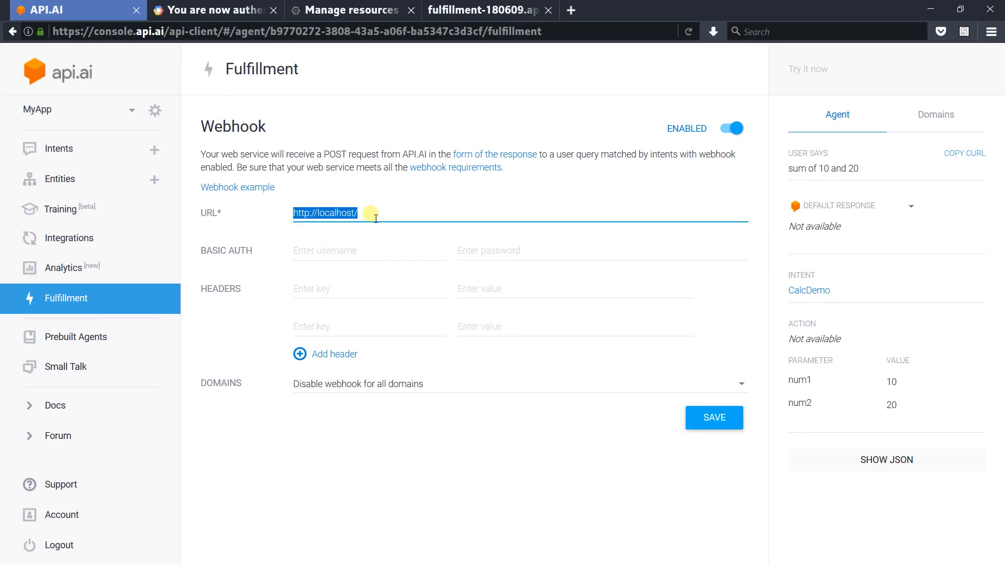
type("https://fulfillment-180609.appspot.com/fulfillment.php")
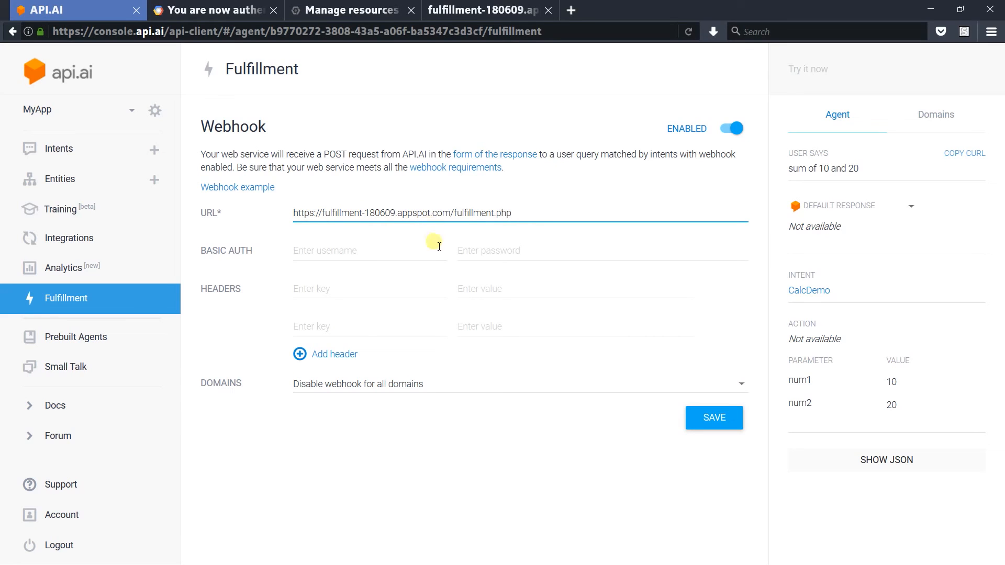
left_click(713, 418)
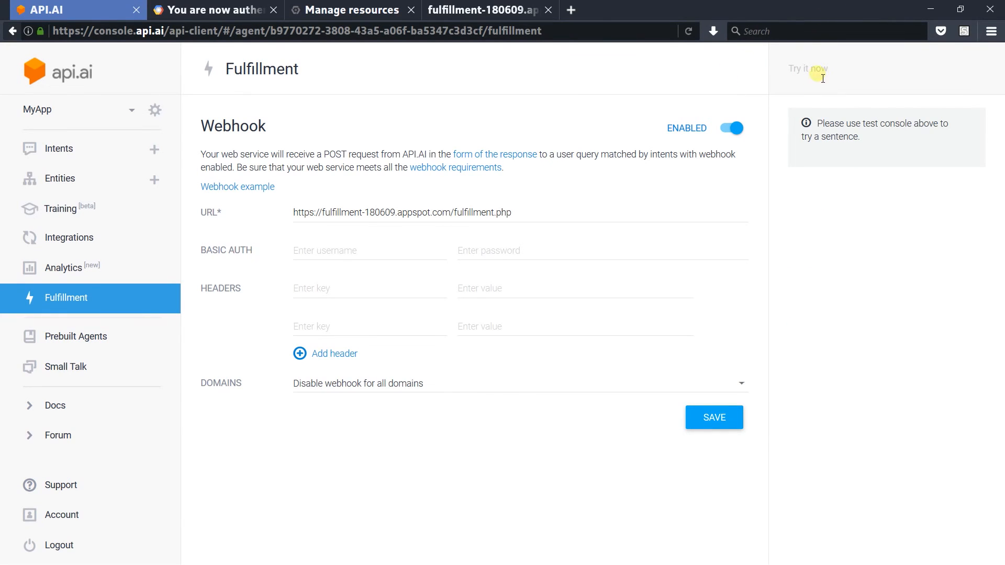
Step: Try the query 'sum of 50 and 80', which answers 130
type("sum o")
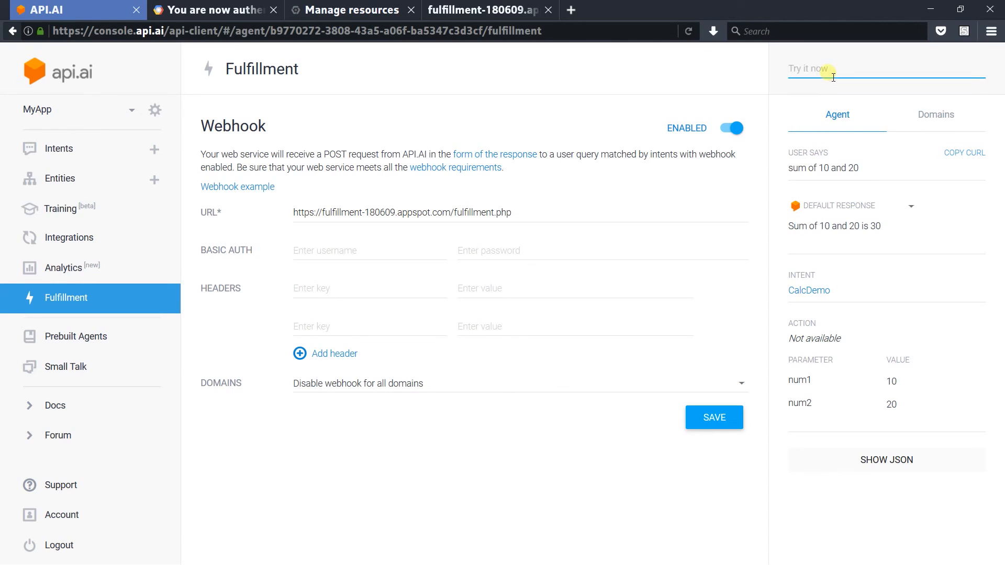
type("sum of 5")
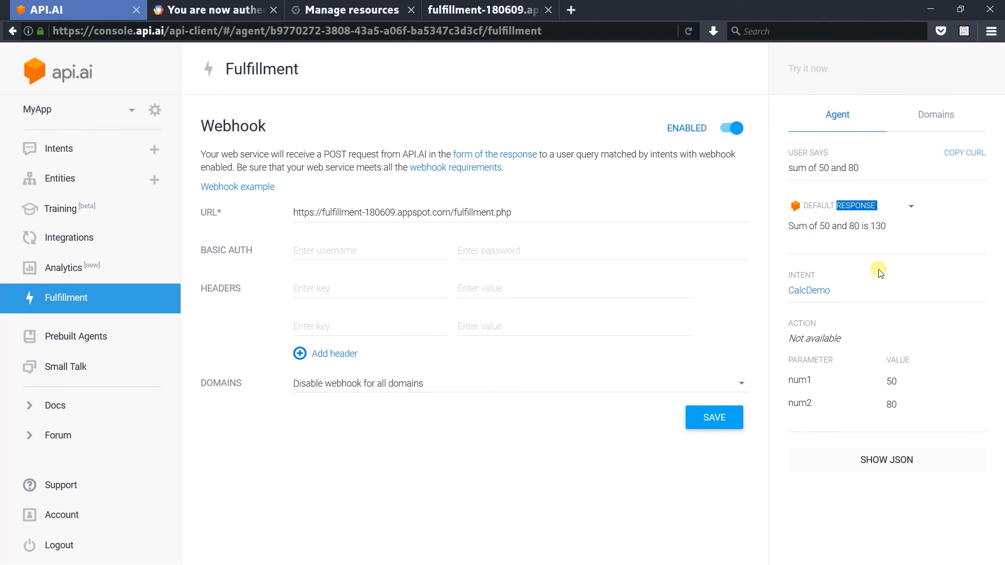
key("alt+tab")
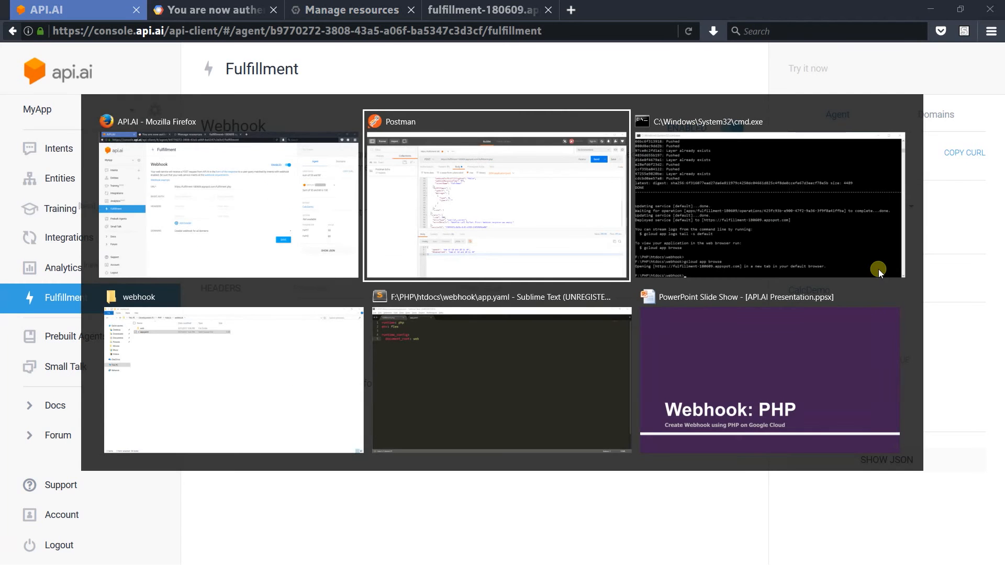